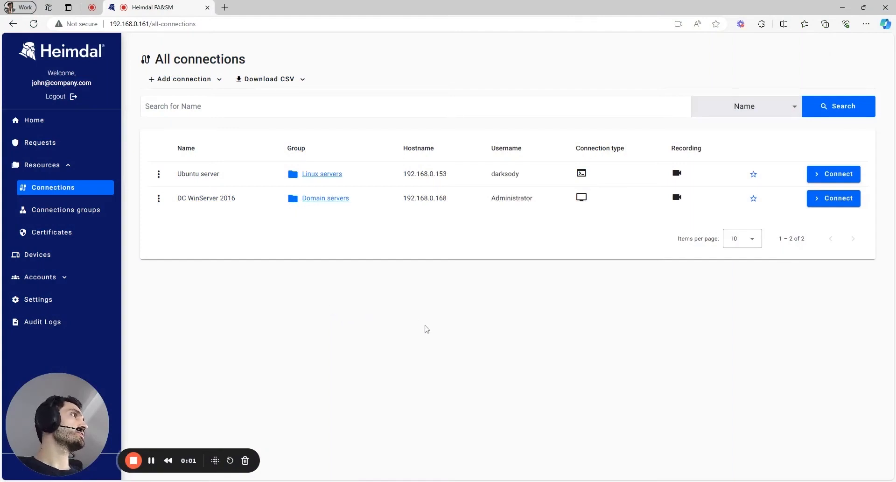
{"action": "mouse_move", "coordinate": [445, 336]}
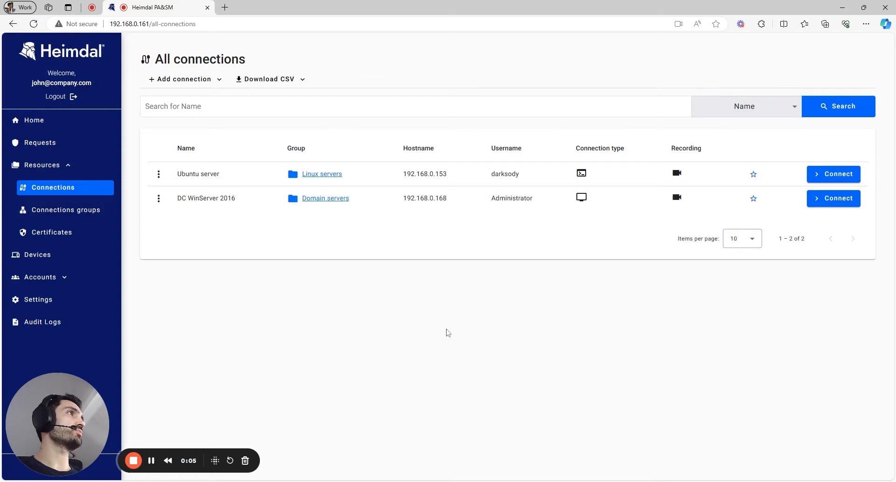
{"action": "mouse_move", "coordinate": [549, 220]}
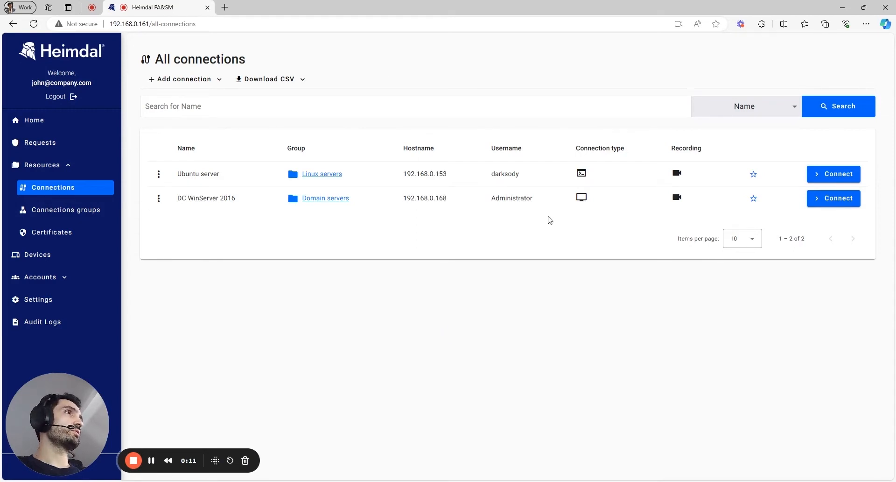
{"action": "mouse_move", "coordinate": [496, 326]}
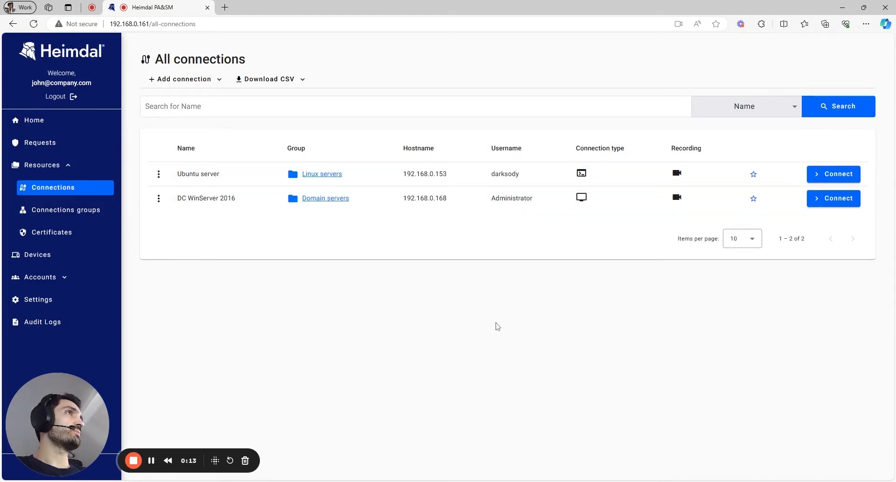
{"action": "mouse_move", "coordinate": [519, 346]}
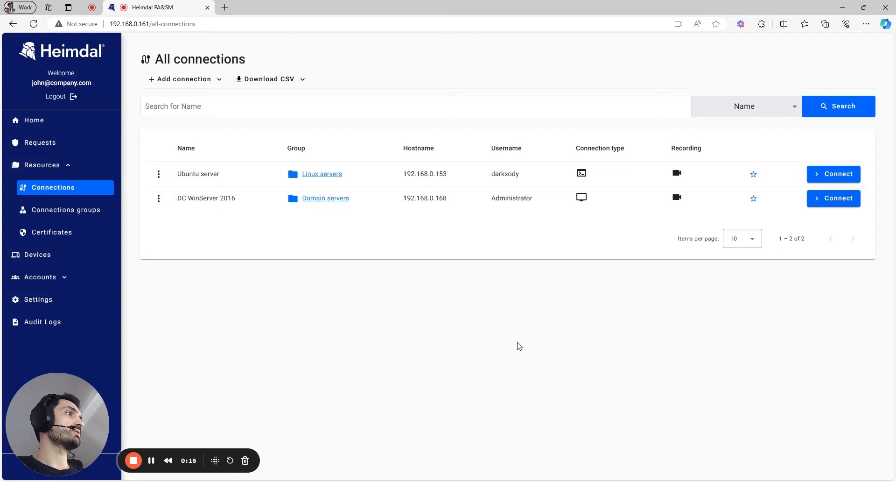
{"action": "mouse_move", "coordinate": [512, 339]}
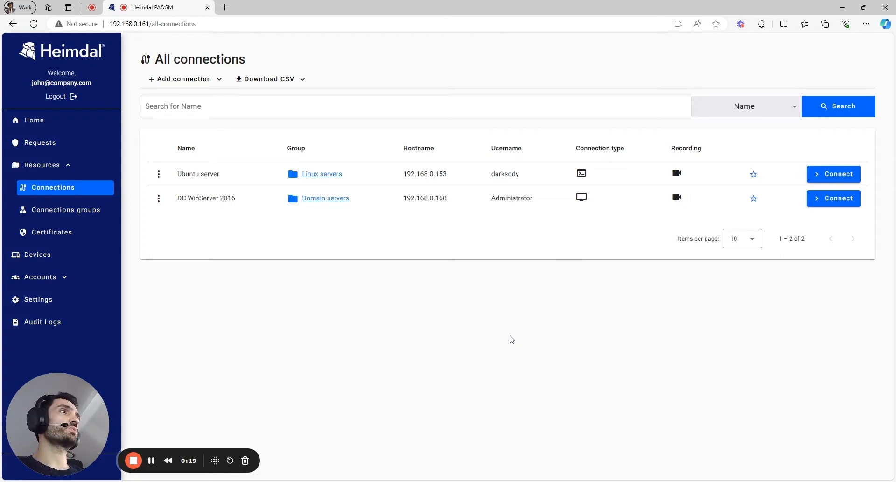
{"action": "mouse_move", "coordinate": [501, 359]}
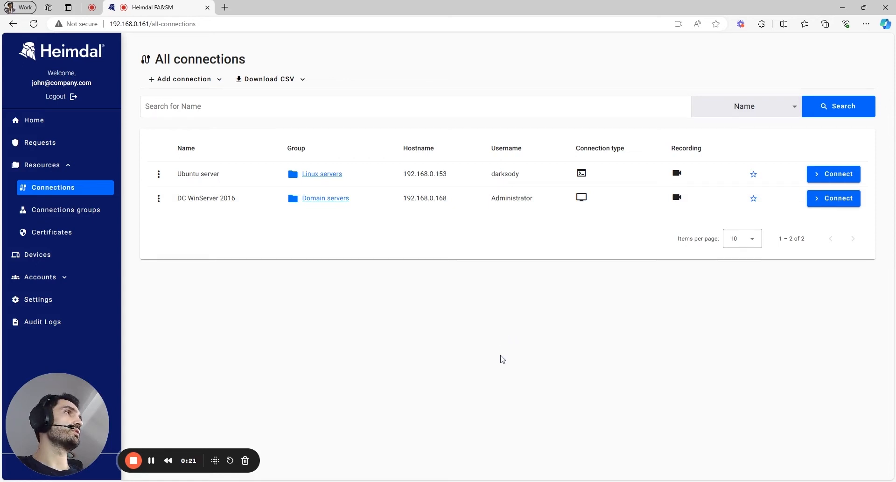
Review the connection types available to add, then dismiss the choices
{"action": "left_click", "coordinate": [181, 79]}
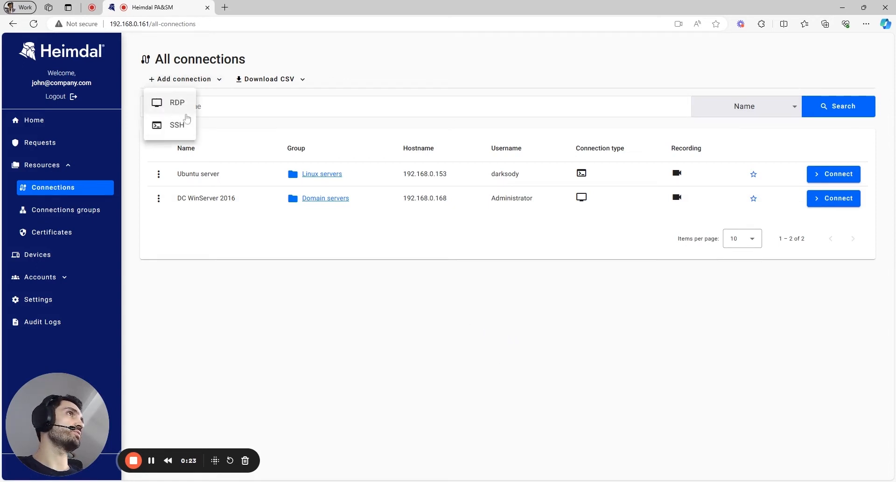
{"action": "left_click", "coordinate": [302, 252]}
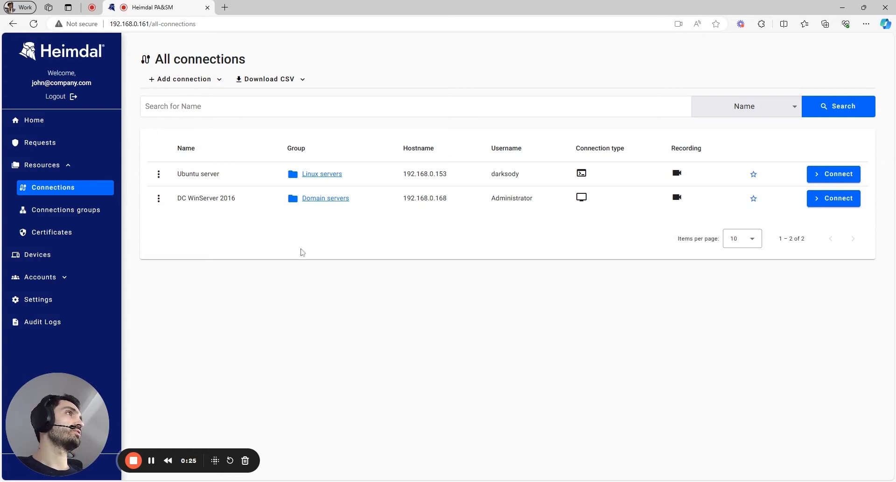
{"action": "mouse_move", "coordinate": [433, 291]}
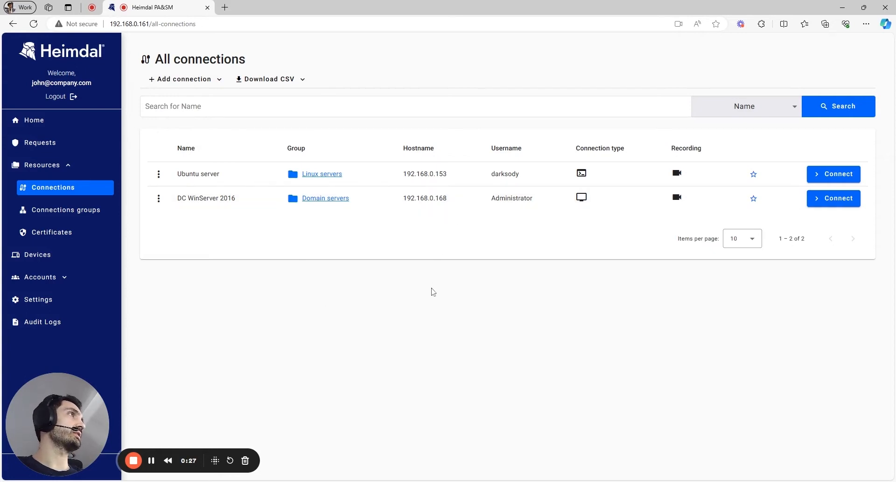
{"action": "mouse_move", "coordinate": [441, 297]}
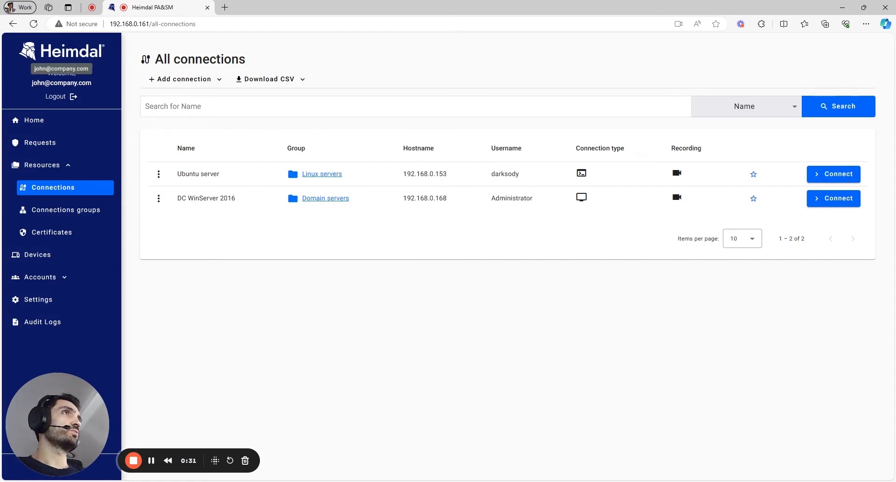
{"action": "mouse_move", "coordinate": [286, 290]}
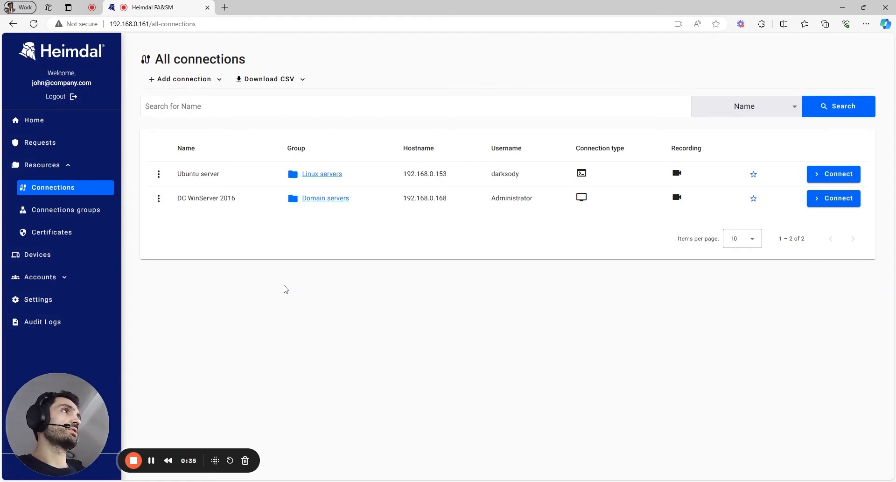
{"action": "mouse_move", "coordinate": [242, 240]}
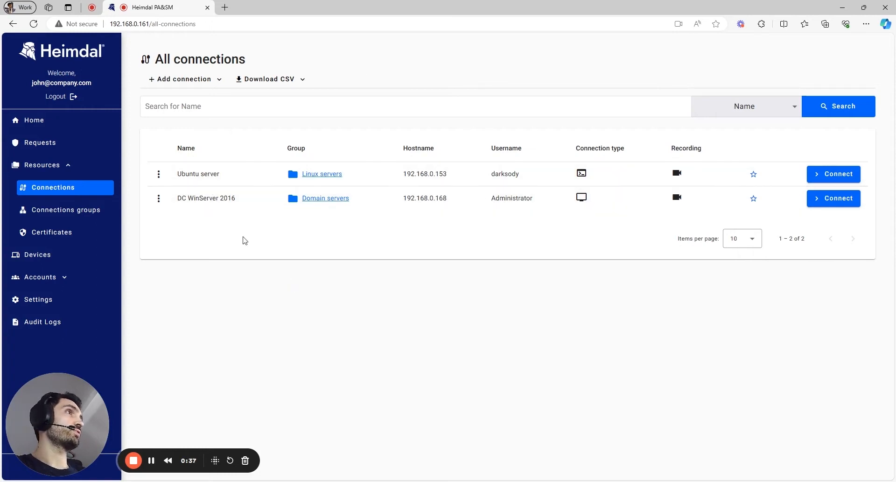
{"action": "mouse_move", "coordinate": [371, 303]}
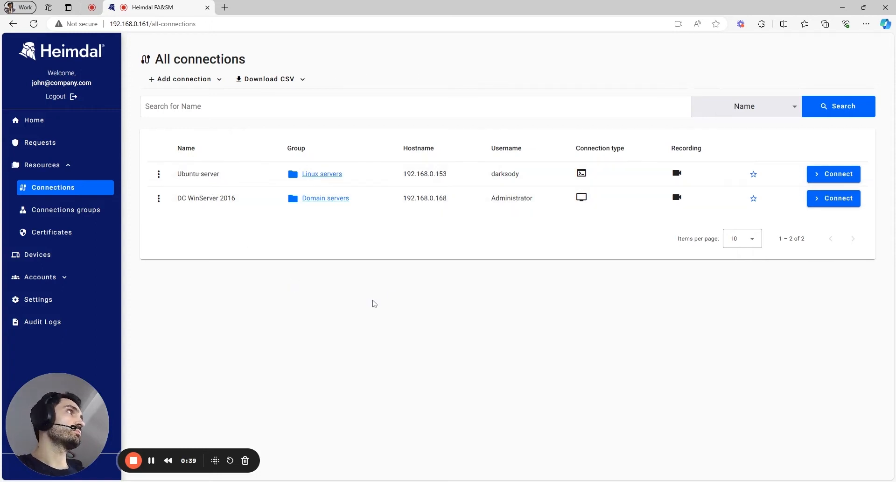
{"action": "mouse_move", "coordinate": [581, 173]}
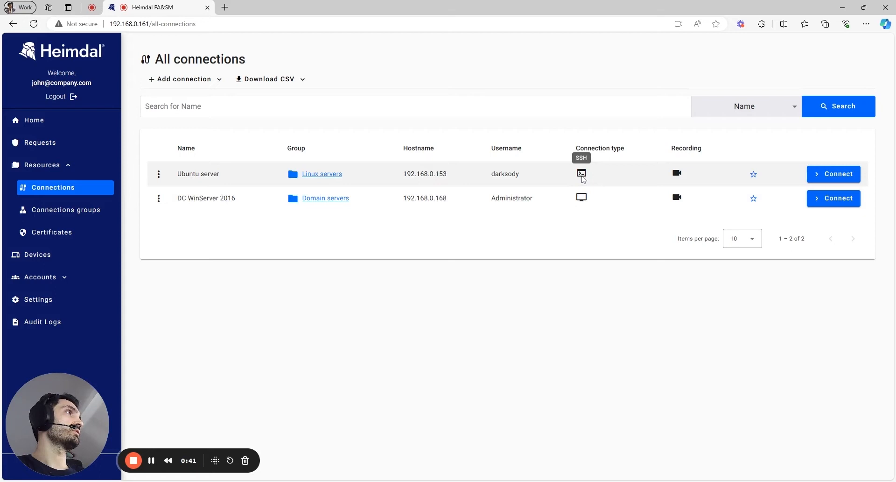
{"action": "mouse_move", "coordinate": [244, 249]}
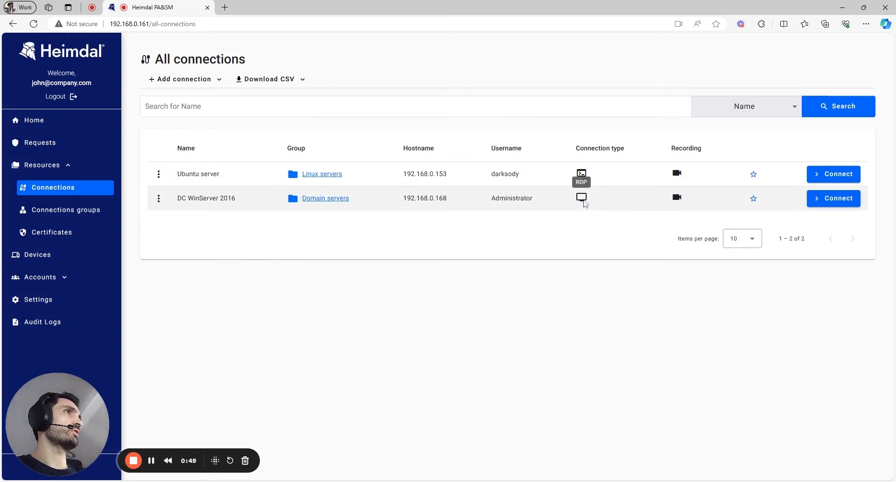
{"action": "mouse_move", "coordinate": [487, 348]}
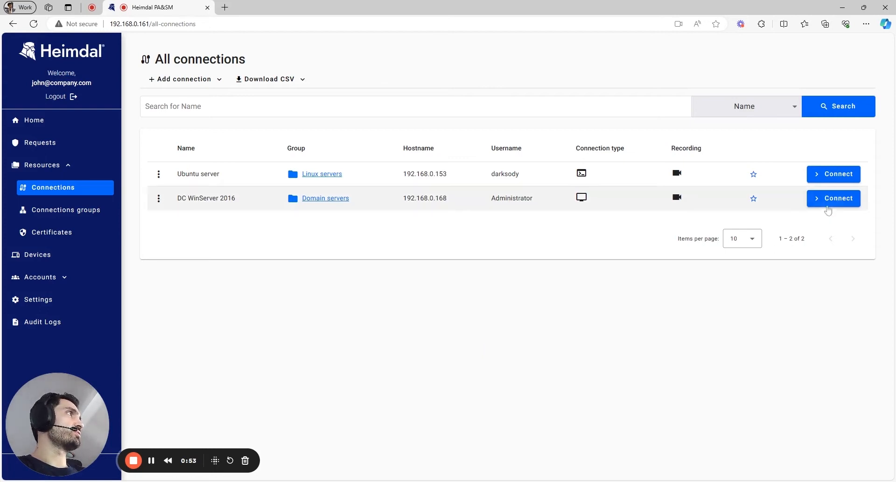
Run a remote session on DC WinServer 2016 and select the Trim 1 video on the shared drive
{"action": "left_click", "coordinate": [833, 198]}
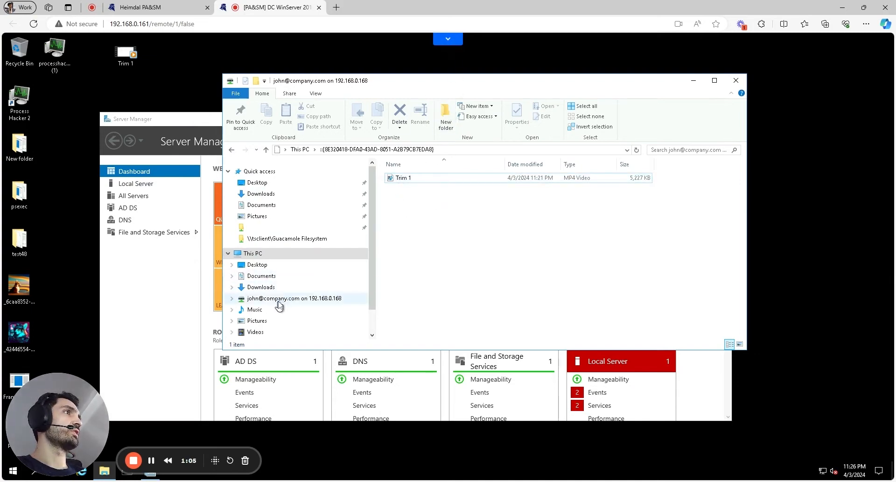
{"action": "left_click", "coordinate": [293, 298]}
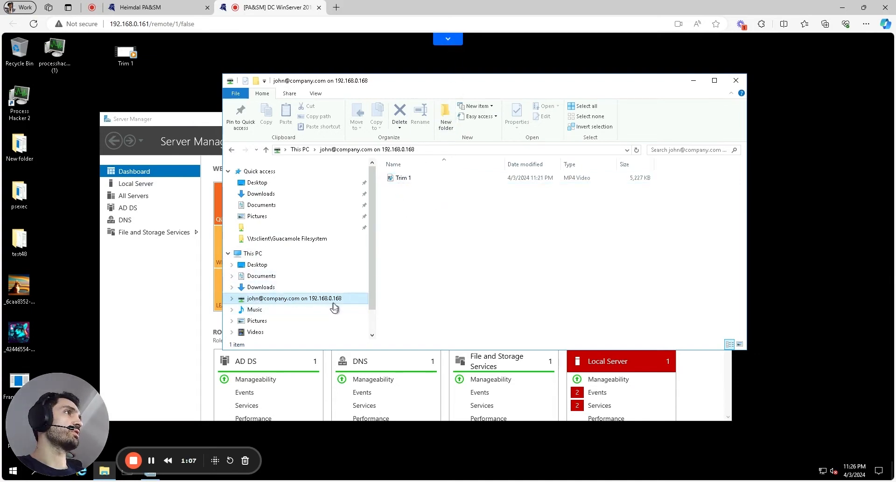
{"action": "left_click", "coordinate": [403, 178]}
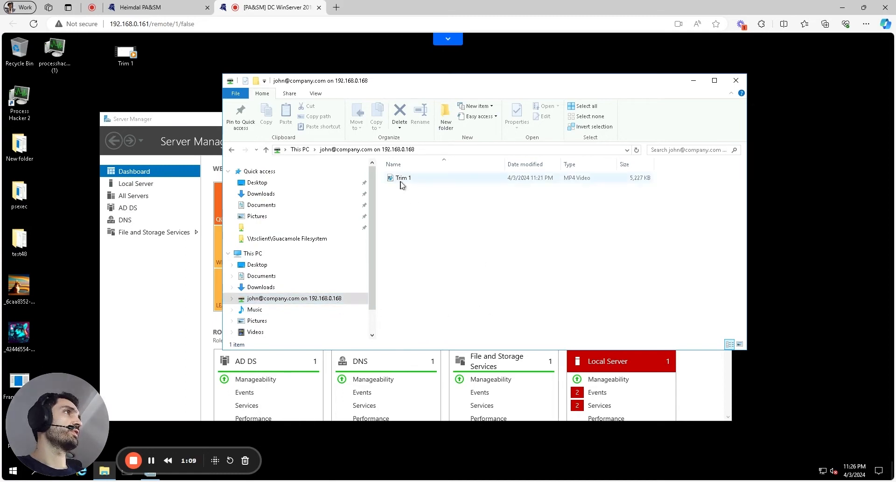
{"action": "left_click", "coordinate": [447, 39]}
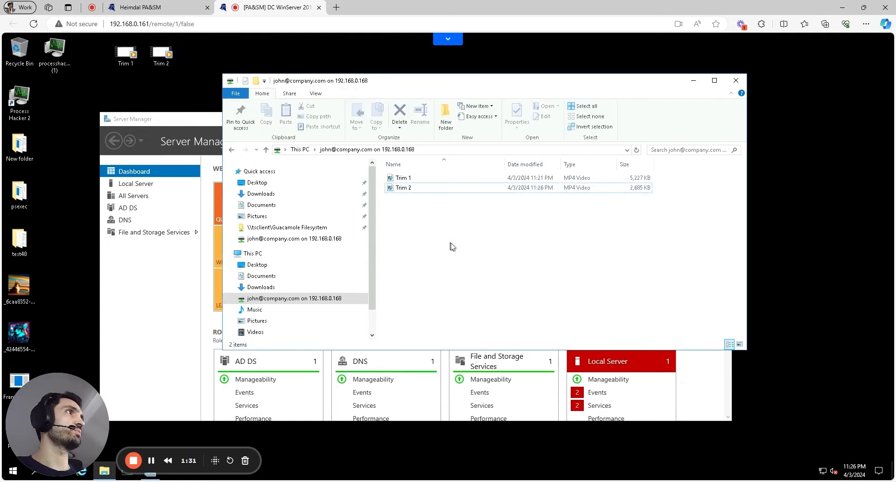
{"action": "mouse_move", "coordinate": [448, 246]}
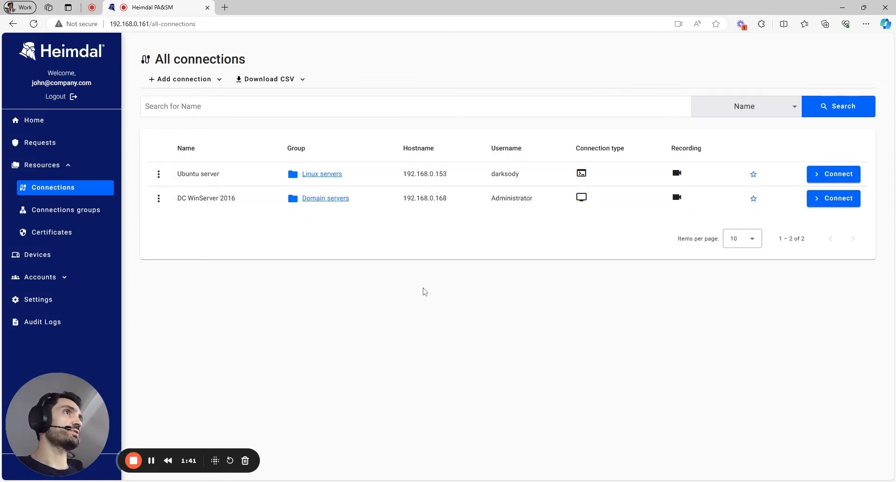
{"action": "mouse_move", "coordinate": [474, 341]}
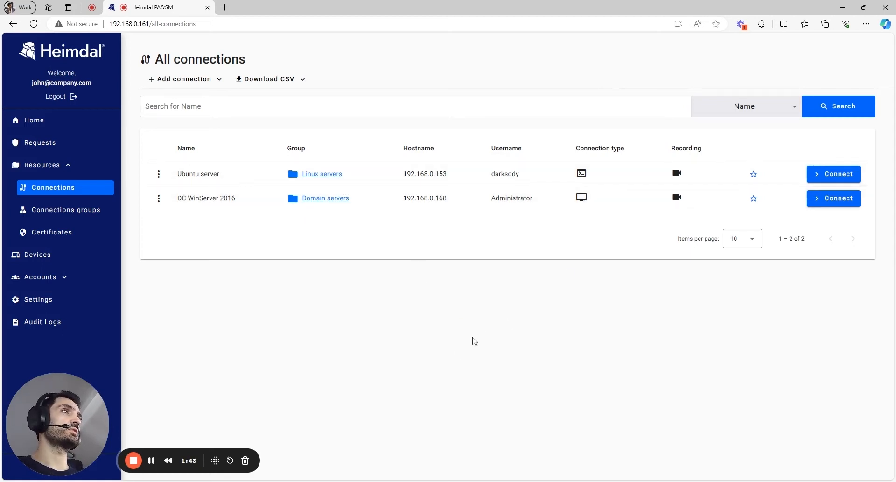
{"action": "mouse_move", "coordinate": [483, 337]}
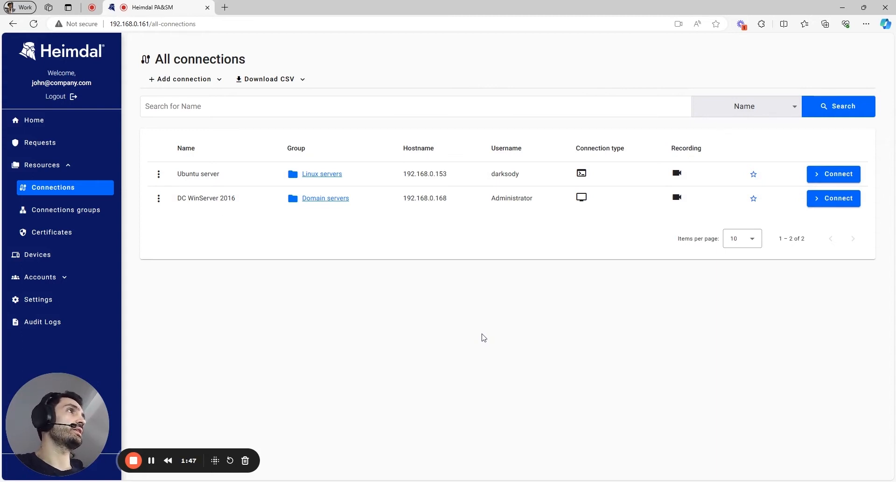
{"action": "mouse_move", "coordinate": [122, 243]}
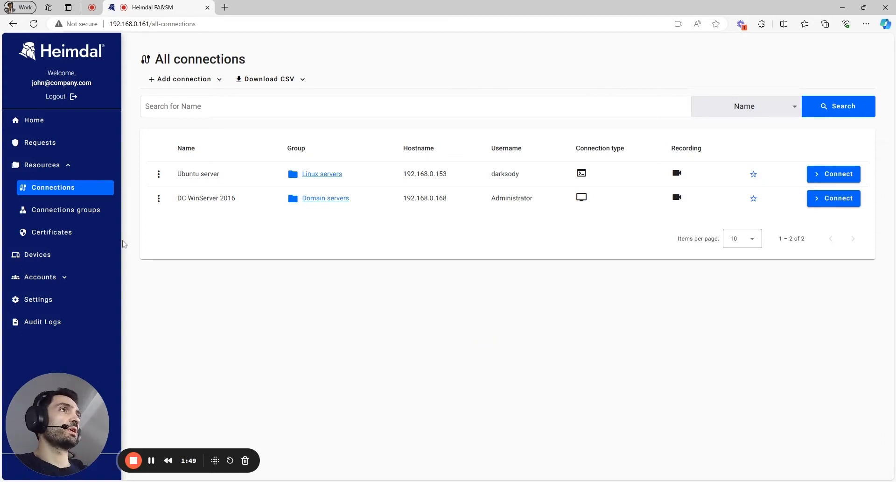
Show the Users list under Accounts with John, Simon and Nick
{"action": "left_click", "coordinate": [40, 277]}
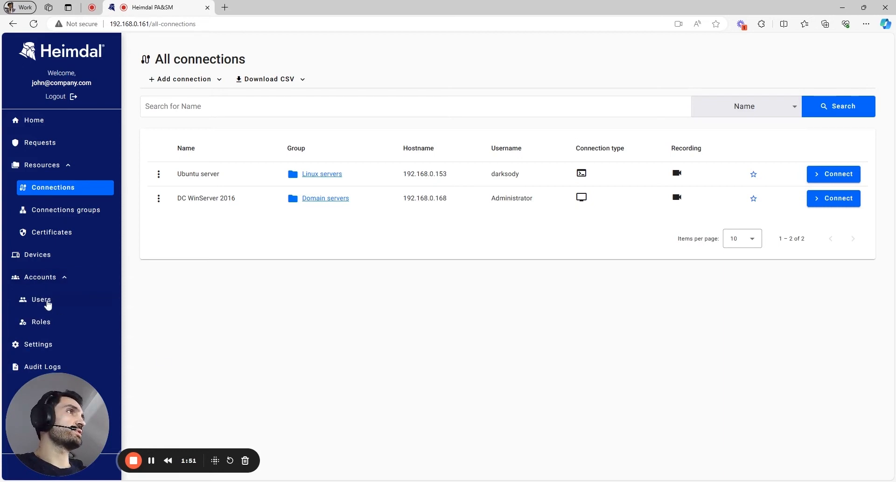
{"action": "left_click", "coordinate": [41, 299]}
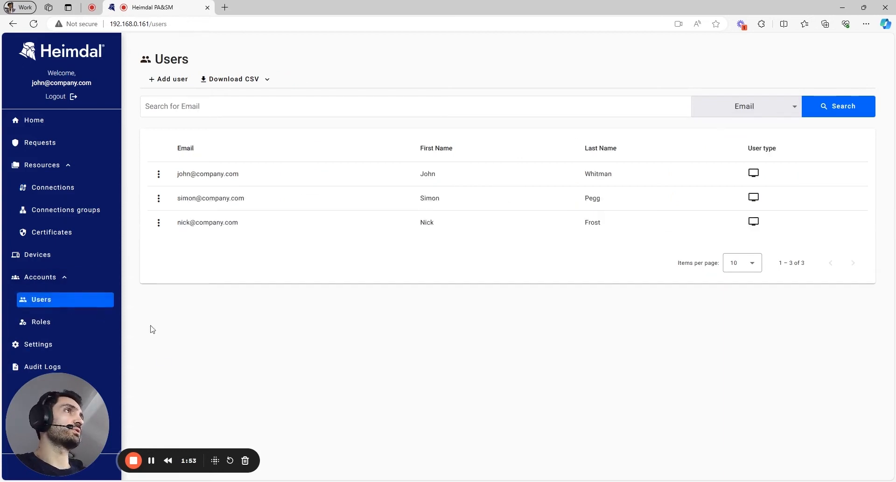
{"action": "mouse_move", "coordinate": [581, 304]}
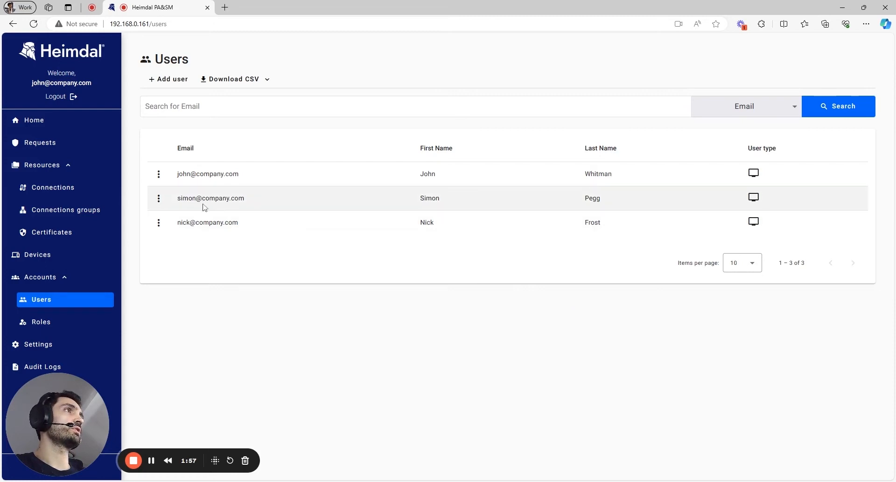
{"action": "mouse_move", "coordinate": [239, 278]}
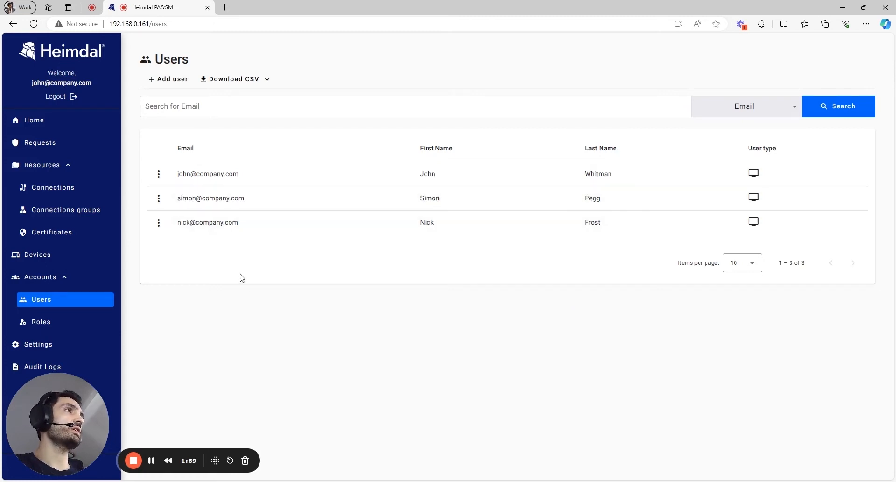
{"action": "mouse_move", "coordinate": [286, 385]}
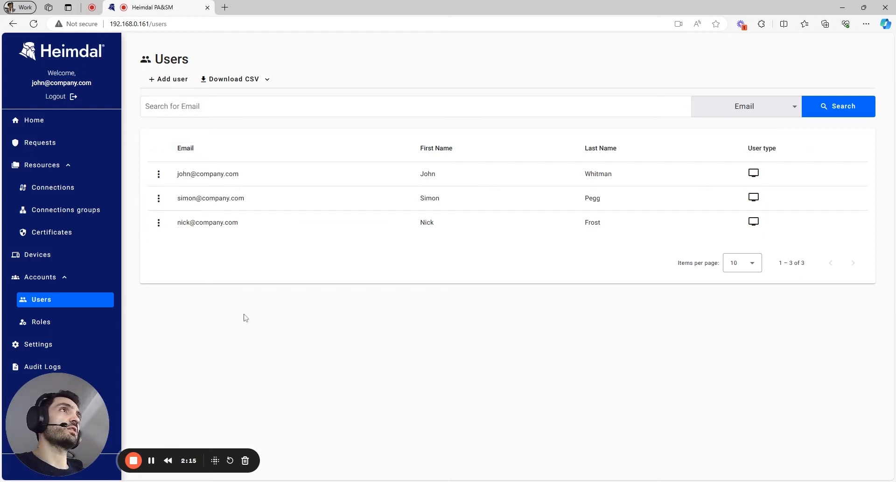
{"action": "mouse_move", "coordinate": [382, 349]}
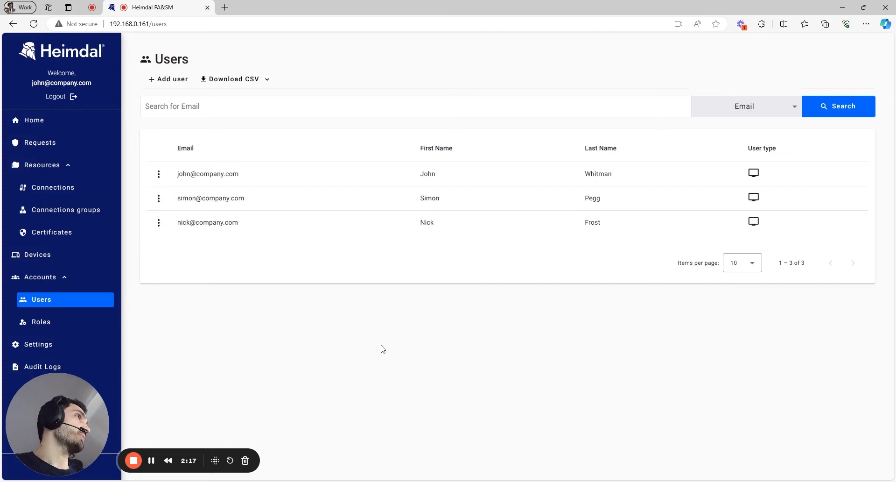
{"action": "mouse_move", "coordinate": [367, 348]}
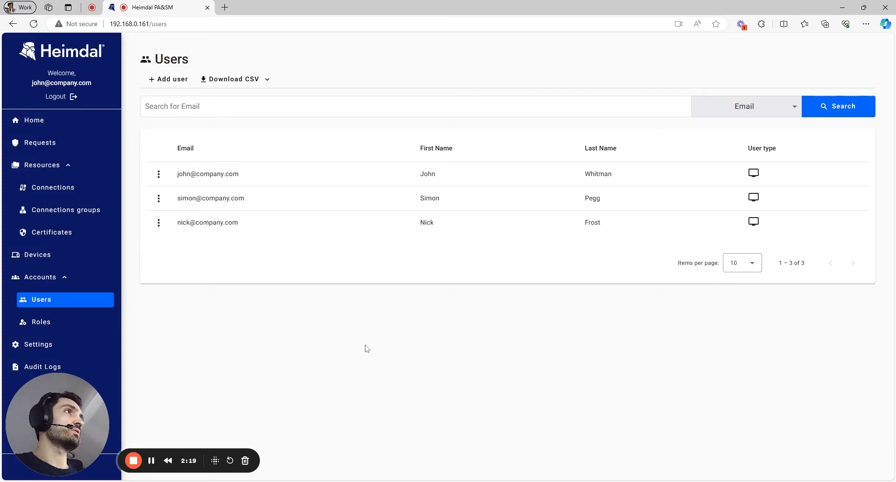
{"action": "mouse_move", "coordinate": [413, 351]}
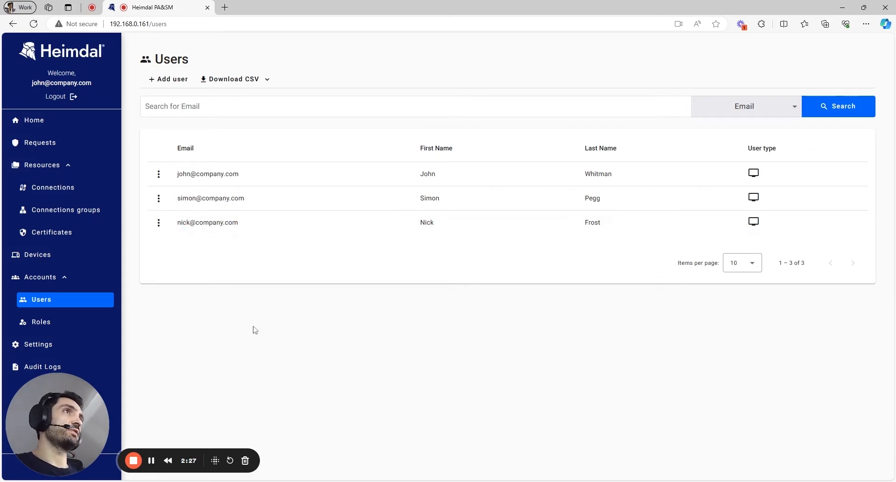
{"action": "mouse_move", "coordinate": [128, 63]}
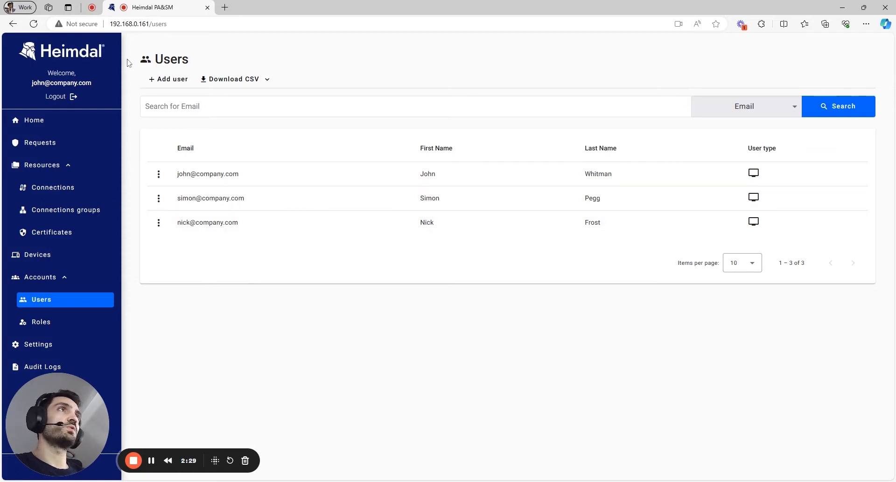
{"action": "mouse_move", "coordinate": [54, 191]}
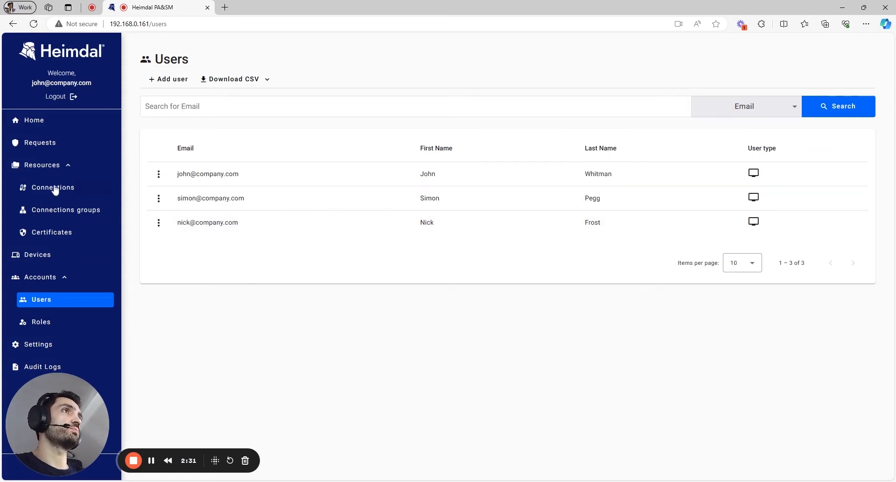
Show the Ubuntu server connection's permissions from the All connections list
{"action": "left_click", "coordinate": [52, 188]}
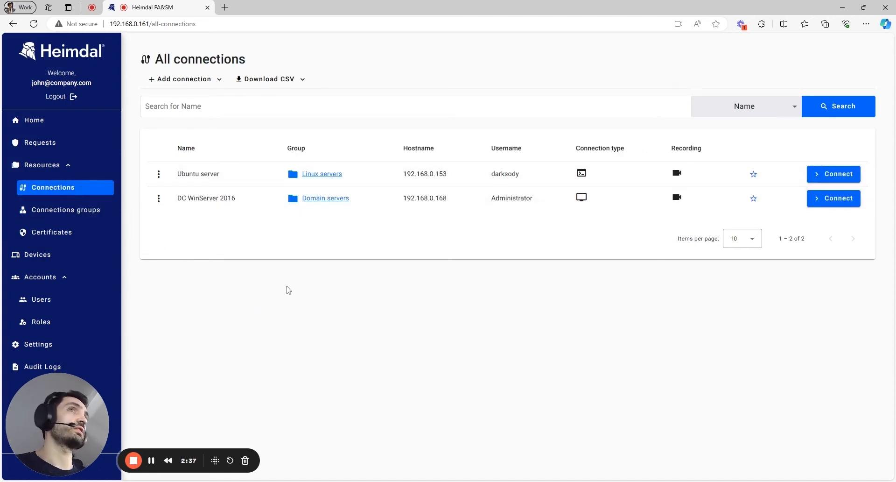
{"action": "mouse_move", "coordinate": [278, 305]}
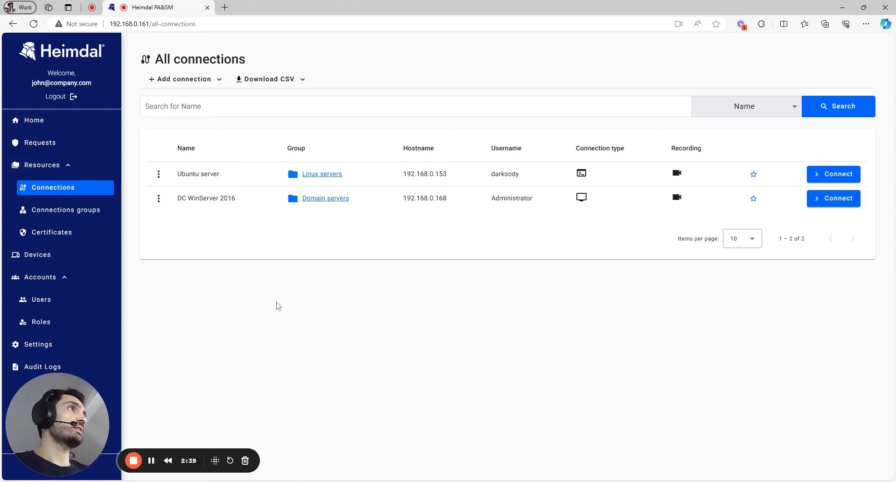
{"action": "mouse_move", "coordinate": [225, 217]}
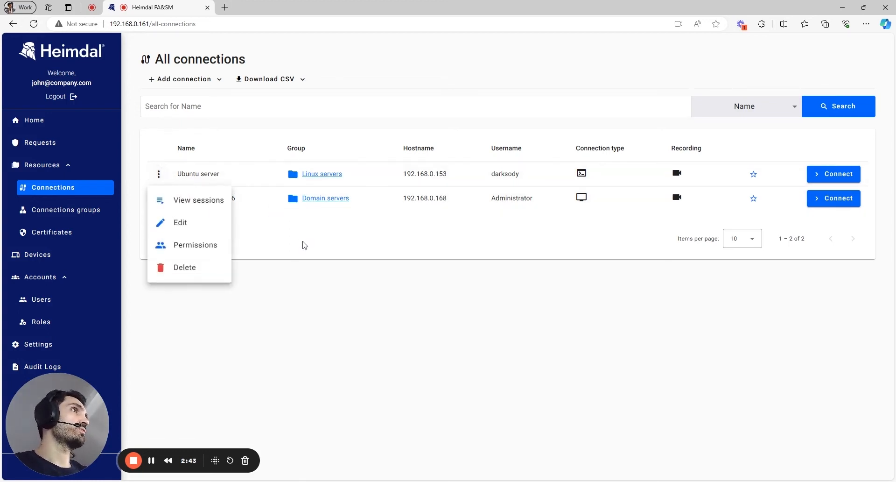
{"action": "left_click", "coordinate": [195, 245]}
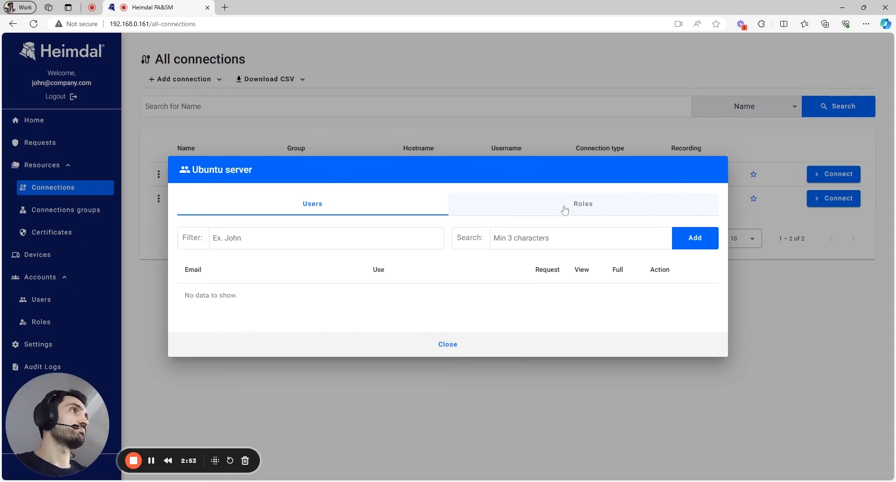
Check the Roles permissions, then add user 'nick' with Request access to the Ubuntu server
{"action": "left_click", "coordinate": [582, 203]}
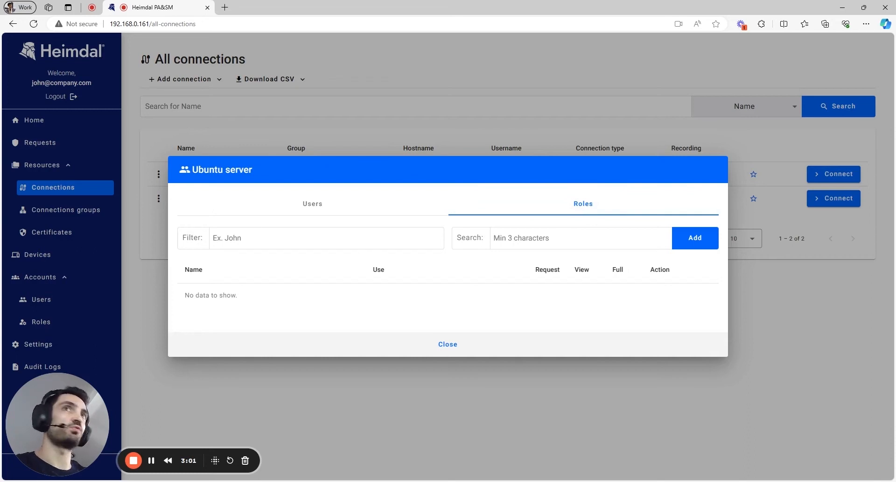
{"action": "mouse_move", "coordinate": [460, 278]}
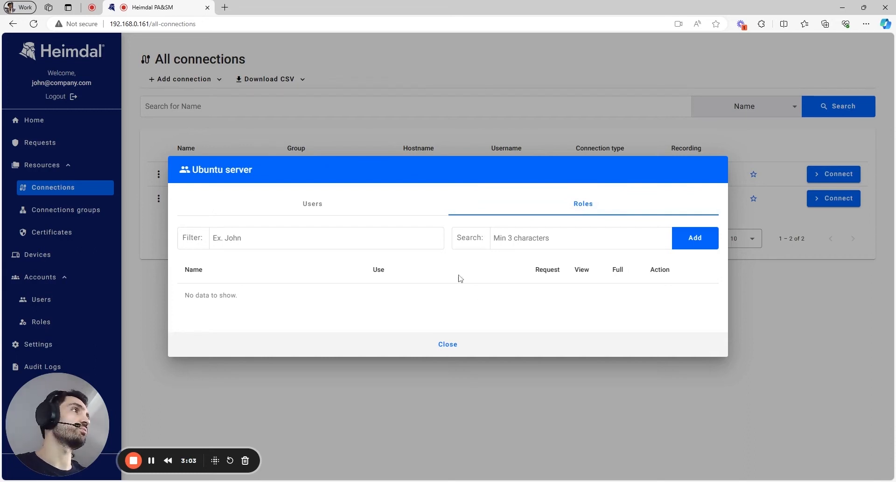
{"action": "mouse_move", "coordinate": [344, 228]}
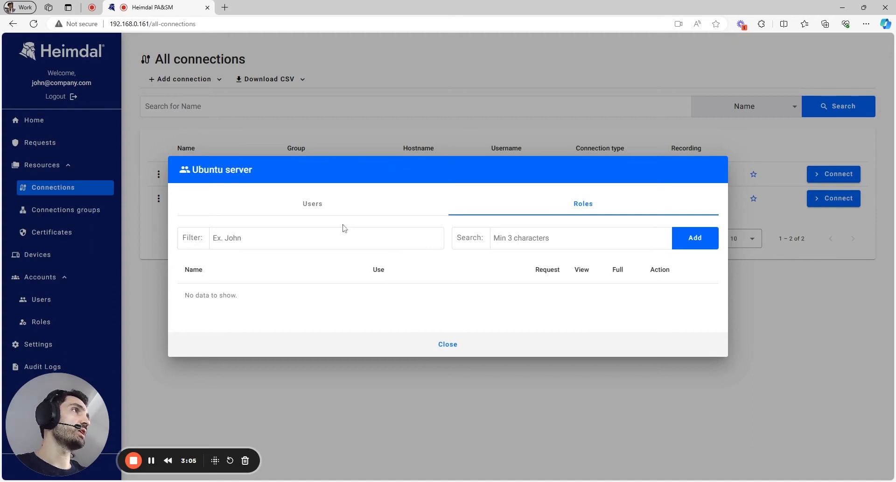
{"action": "left_click", "coordinate": [312, 203]}
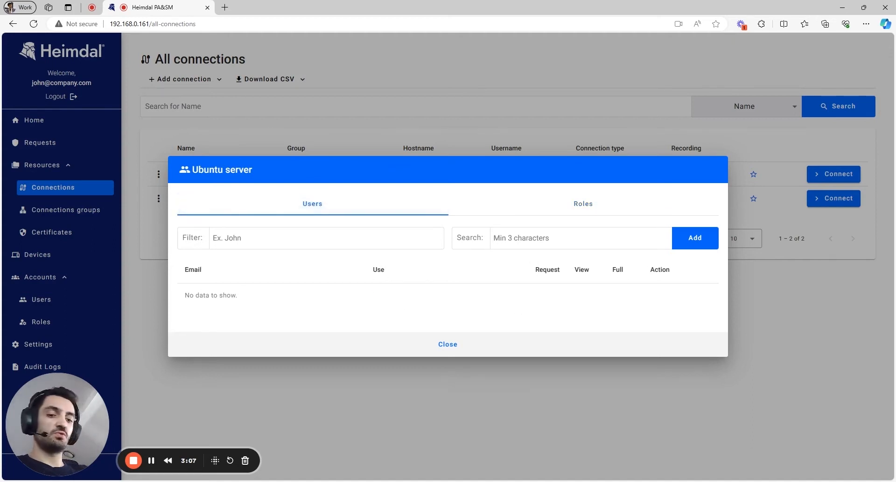
{"action": "type", "text": "nick"}
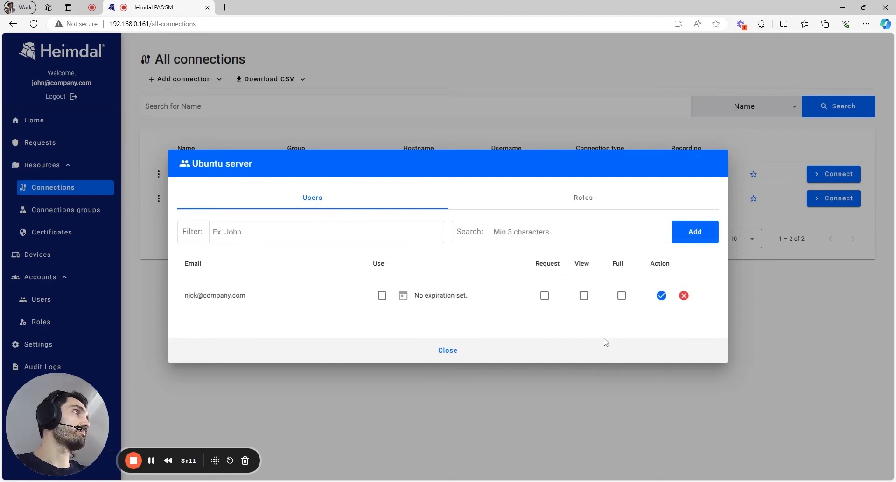
{"action": "mouse_move", "coordinate": [558, 347]}
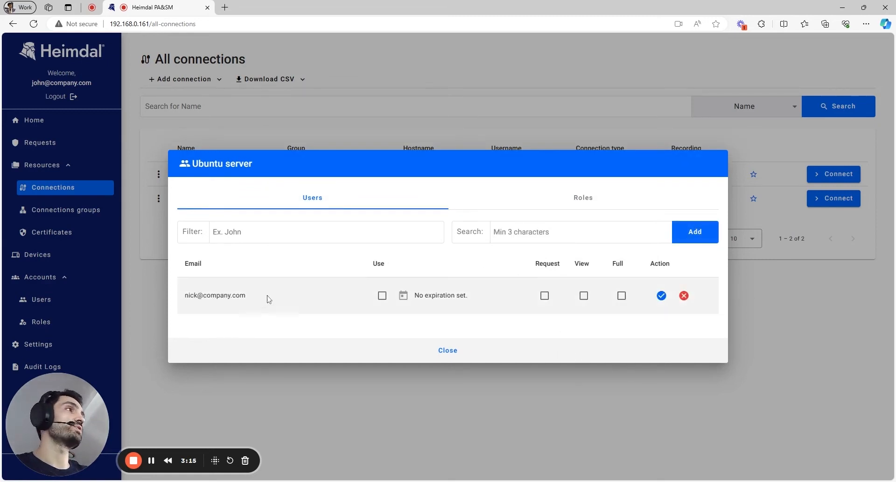
{"action": "mouse_move", "coordinate": [382, 295]}
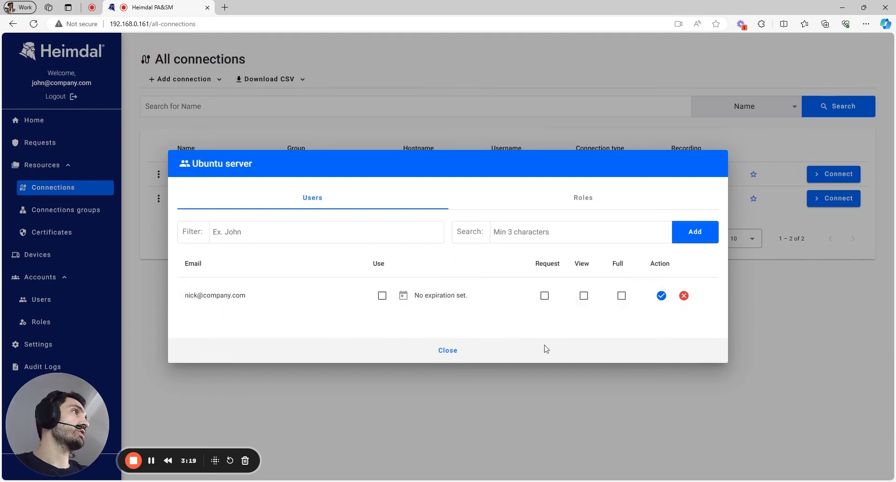
{"action": "mouse_move", "coordinate": [545, 295]}
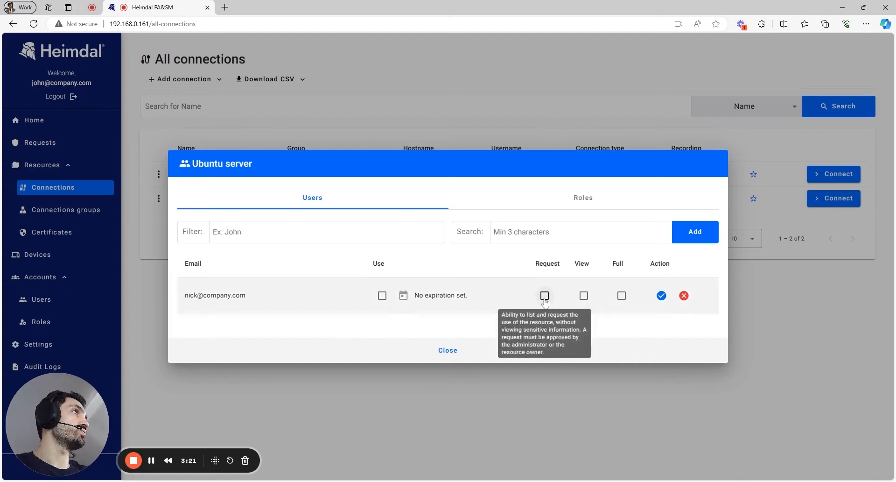
{"action": "left_click", "coordinate": [544, 296]}
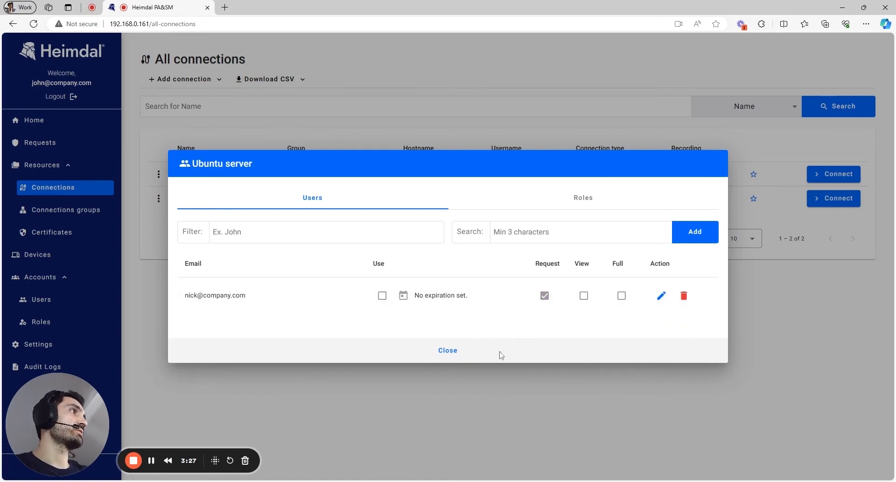
{"action": "left_click", "coordinate": [448, 349]}
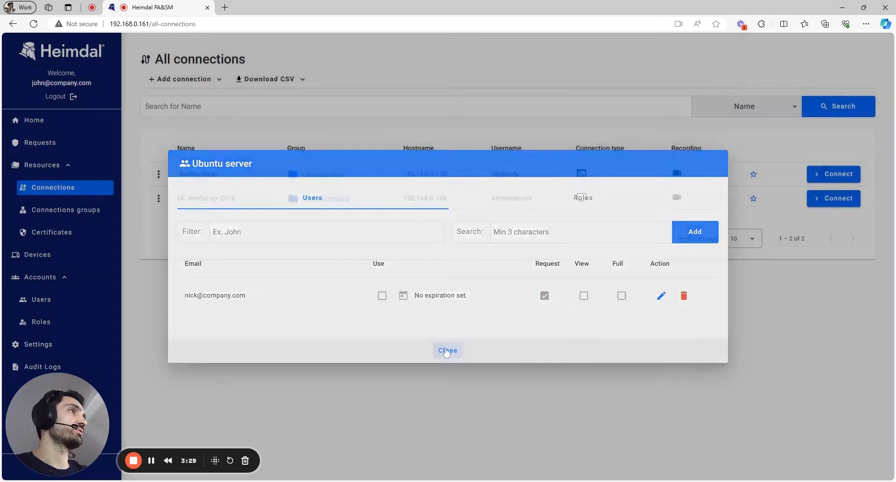
{"action": "left_click", "coordinate": [447, 349]}
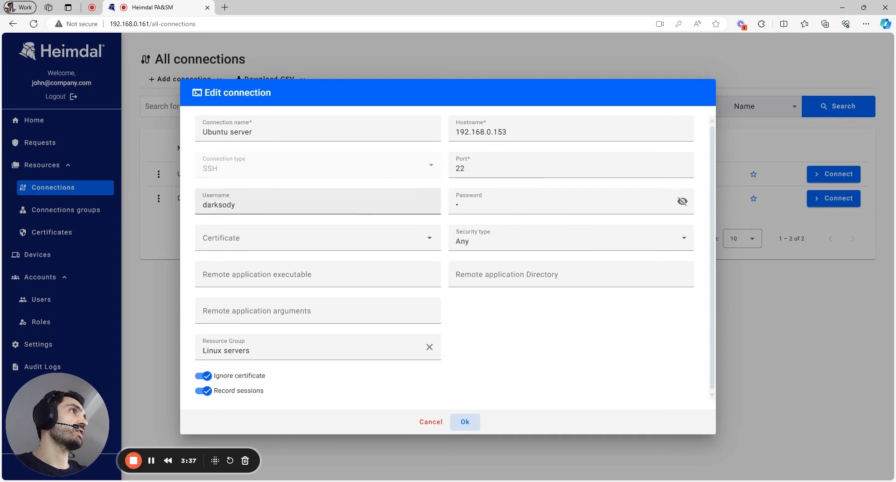
{"action": "type", "text": "1"}
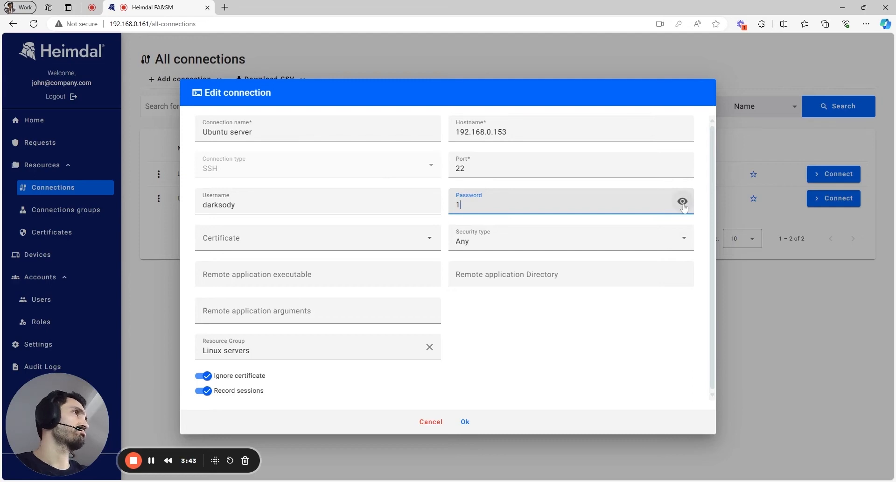
{"action": "left_click", "coordinate": [682, 201]}
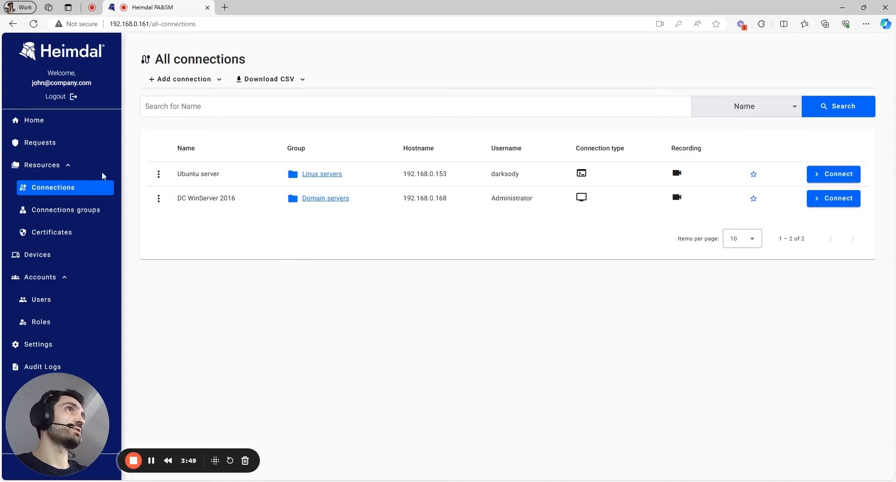
{"action": "left_click", "coordinate": [55, 97]}
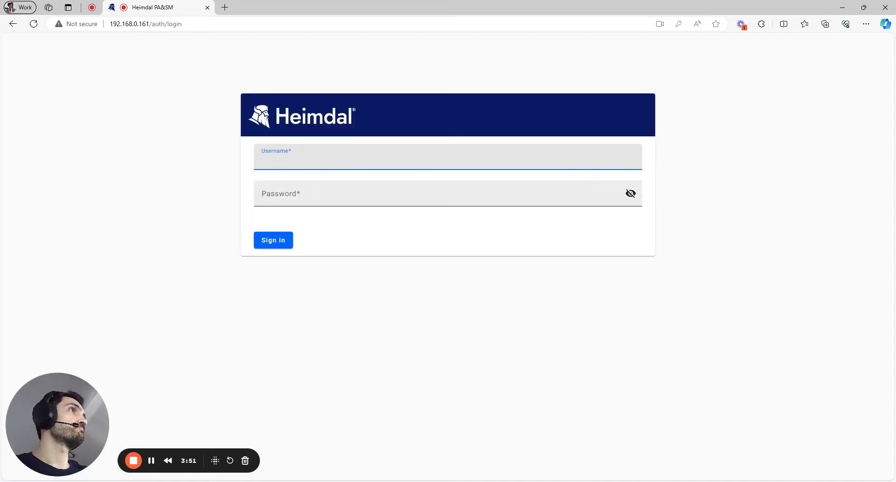
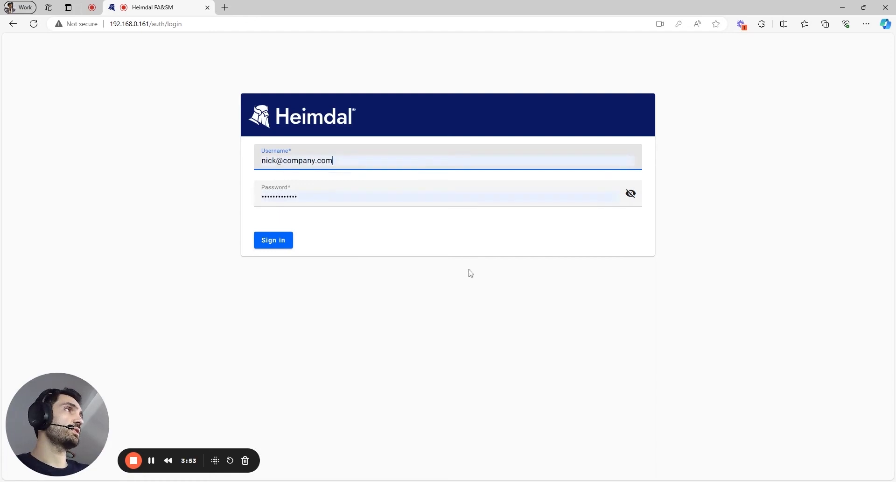
{"action": "left_click", "coordinate": [272, 239]}
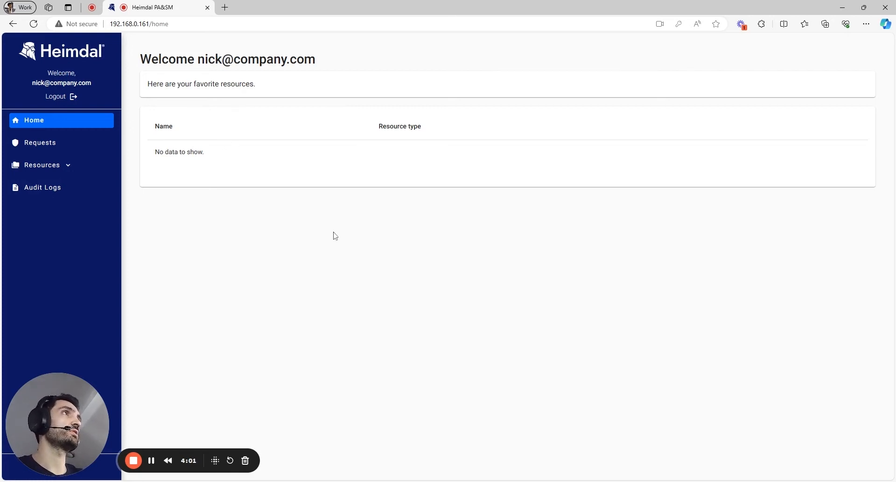
{"action": "mouse_move", "coordinate": [42, 168]}
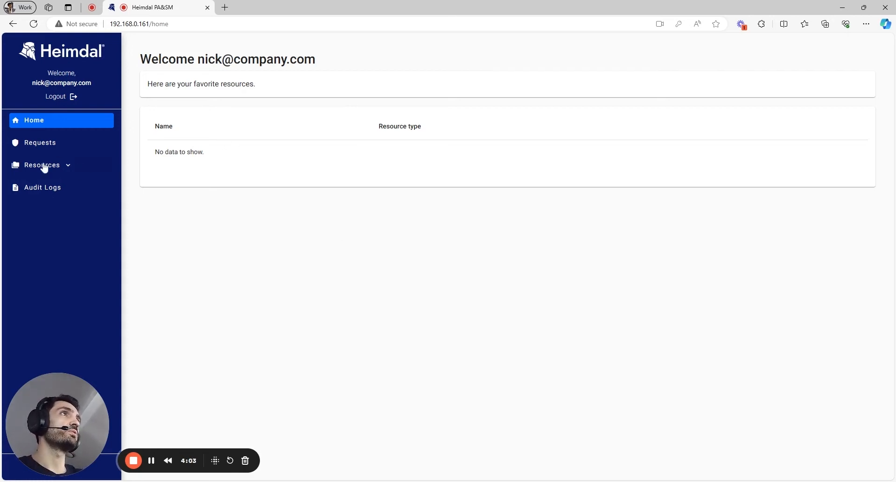
{"action": "left_click", "coordinate": [42, 165]}
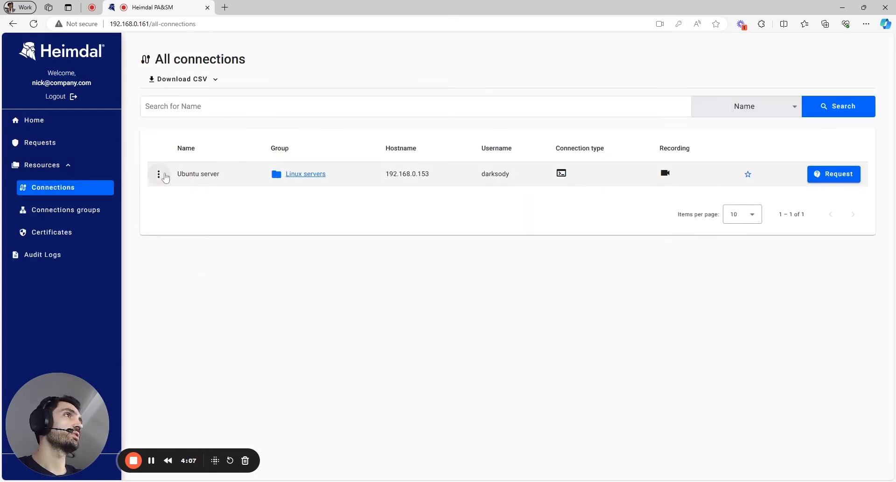
{"action": "left_click", "coordinate": [159, 173]}
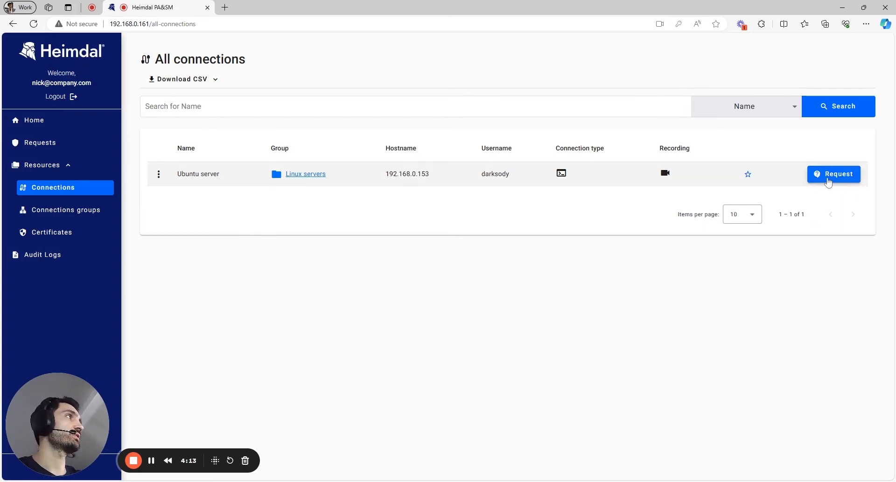
Request Ubuntu server access with expiration April 5 at 12:00
{"action": "left_click", "coordinate": [833, 173]}
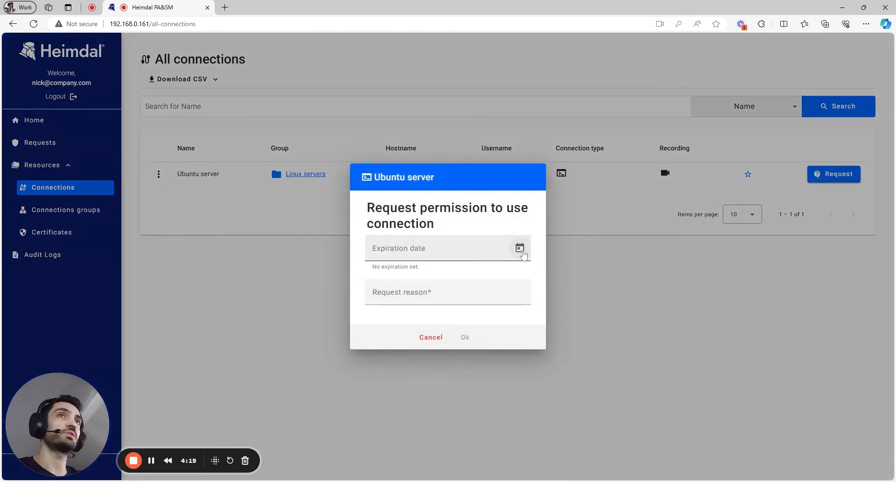
{"action": "left_click", "coordinate": [519, 247]}
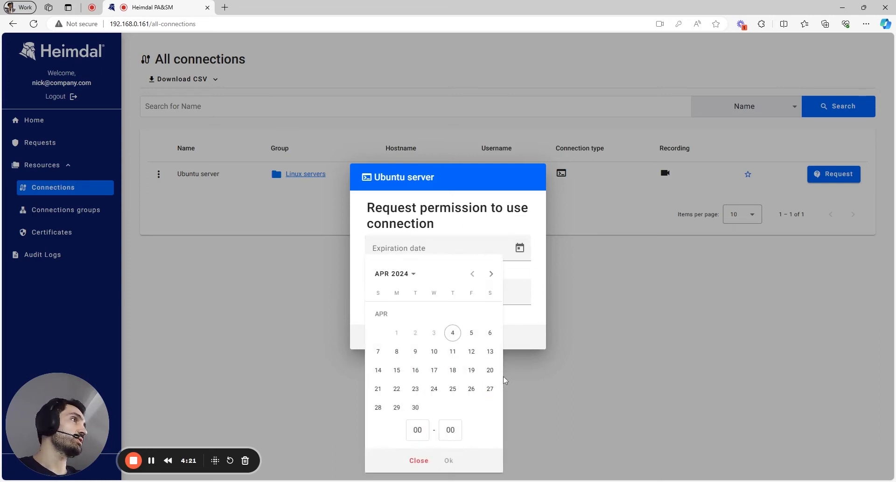
{"action": "left_click", "coordinate": [471, 332]}
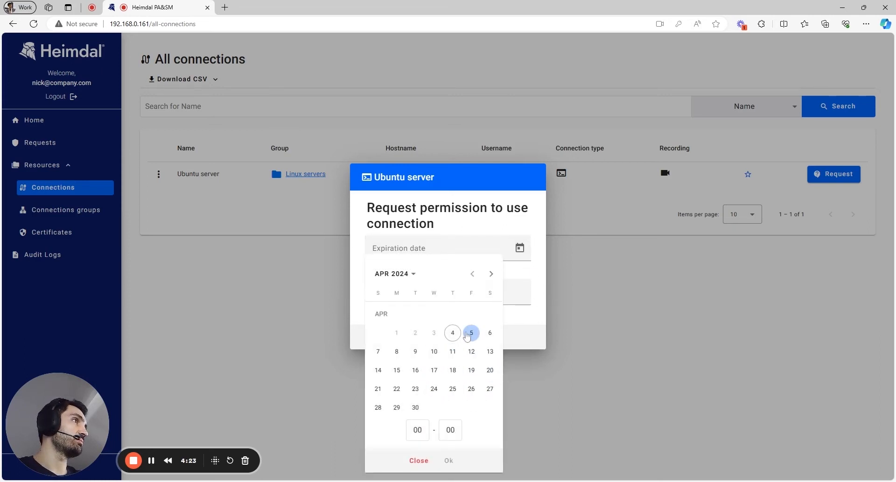
{"action": "left_click", "coordinate": [471, 333]}
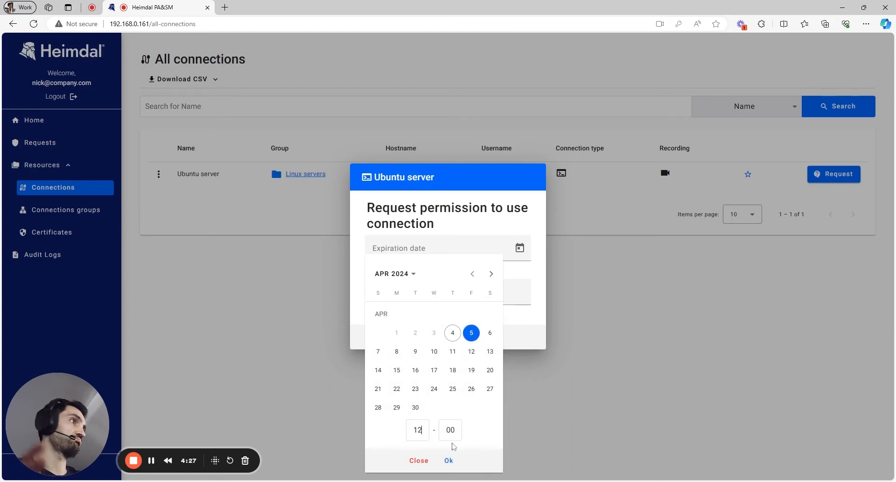
{"action": "left_click", "coordinate": [448, 460]}
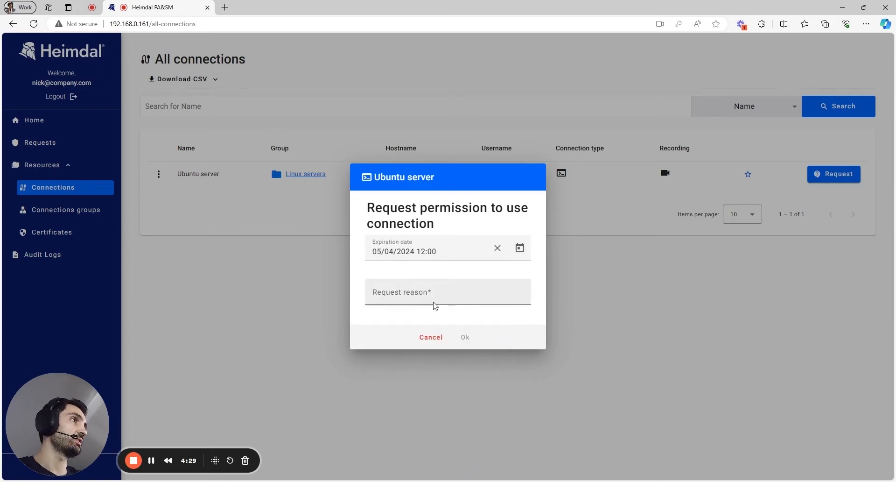
Enter the reason 'i need to install some' and submit the request
{"action": "type", "text": "i need"}
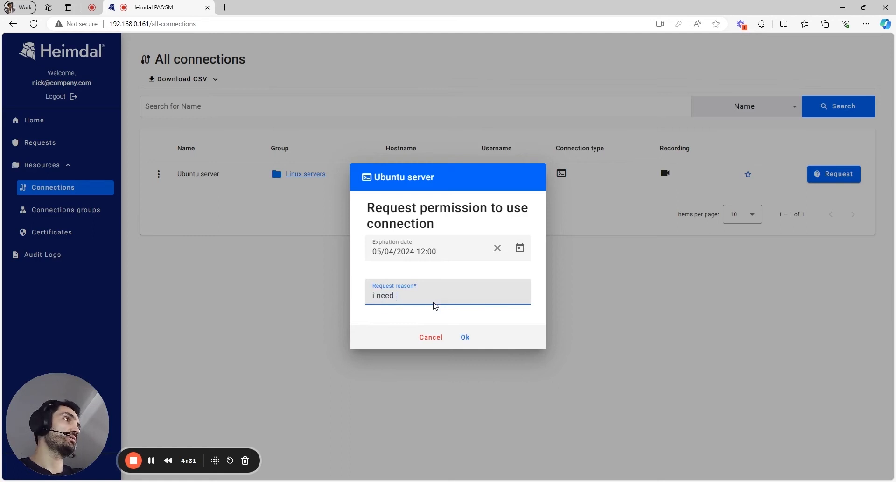
{"action": "type", "text": "to install some"}
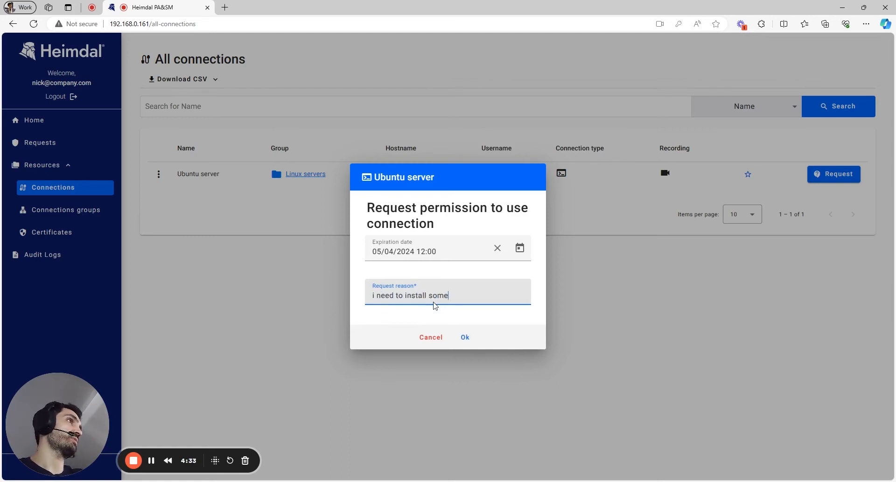
{"action": "left_click", "coordinate": [465, 337]}
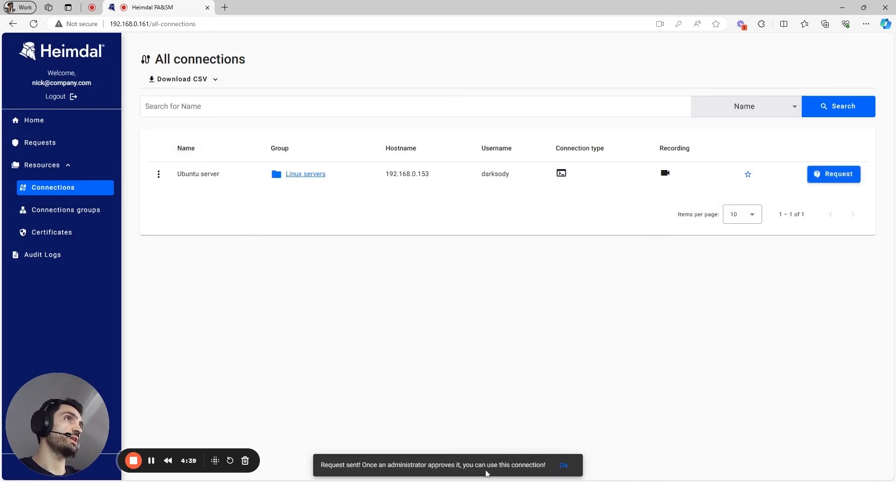
See the pending request in Permission requests, then request the Ubuntu server again from Connections
{"action": "left_click", "coordinate": [40, 142]}
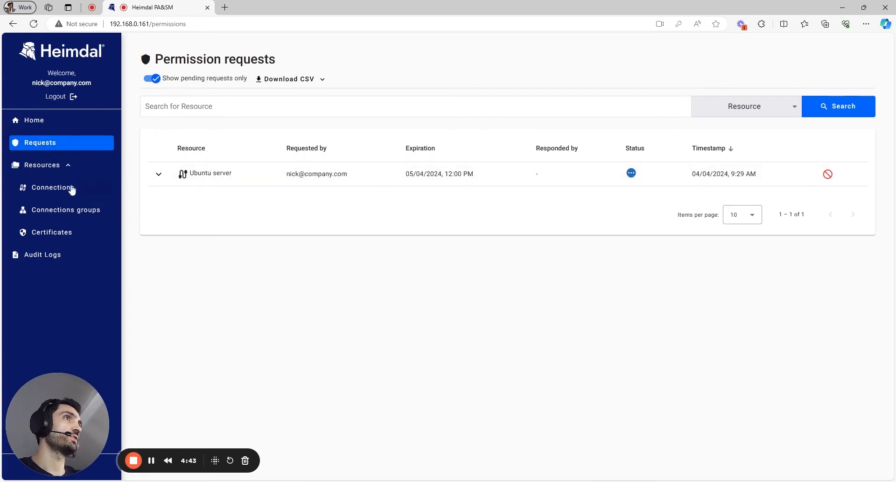
{"action": "left_click", "coordinate": [52, 188]}
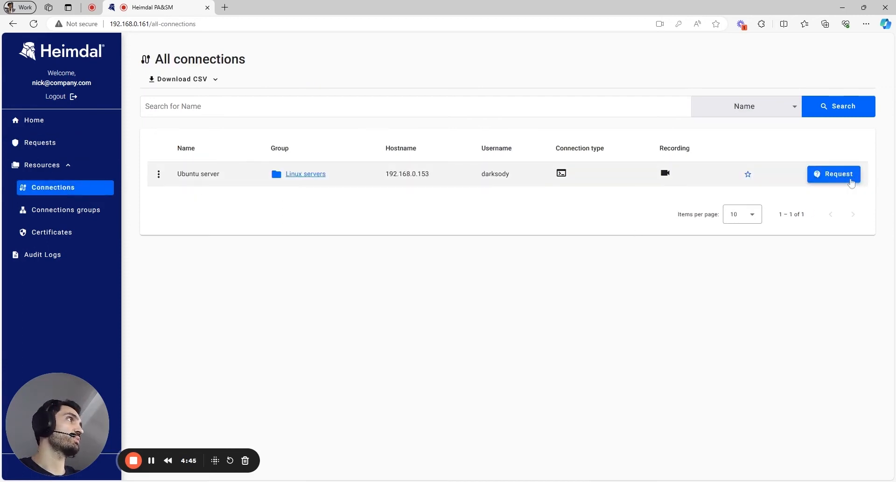
{"action": "left_click", "coordinate": [834, 173]}
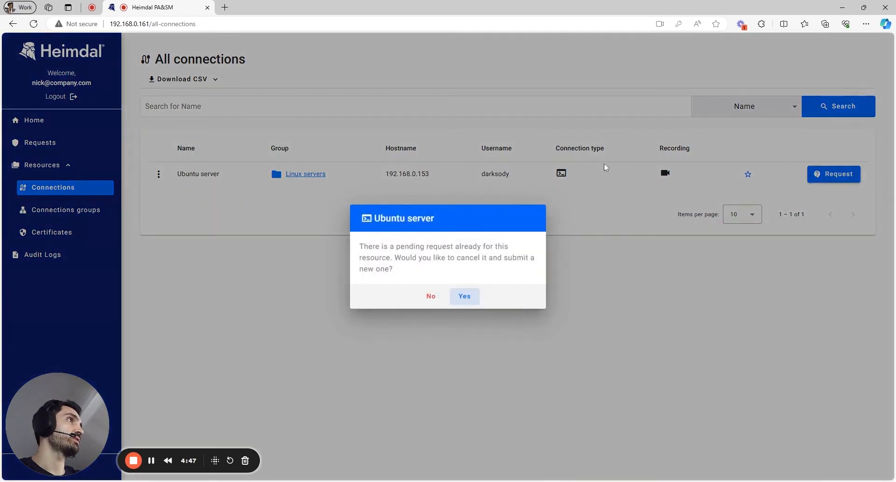
{"action": "mouse_move", "coordinate": [430, 296]}
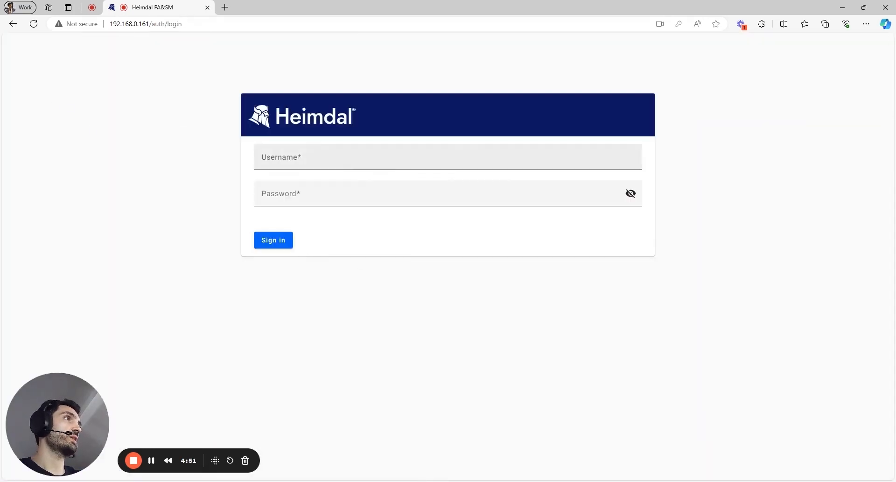
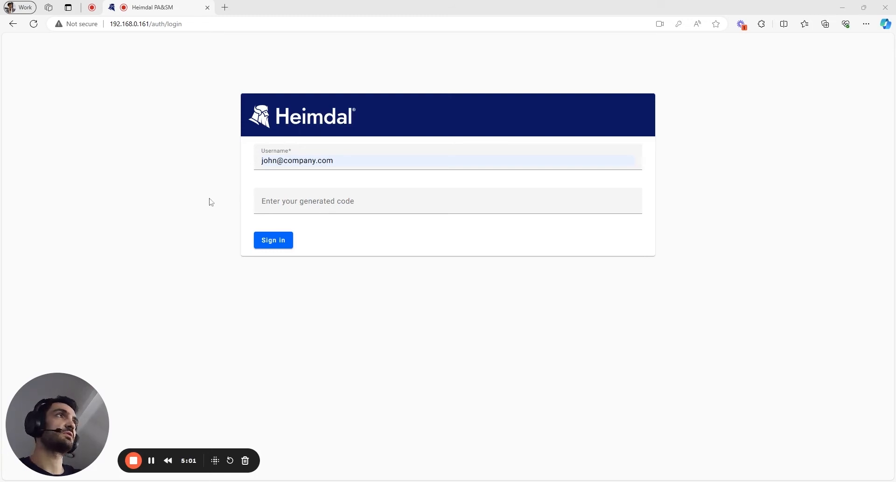
Sign in as John and approve Nick's pending Ubuntu server request
{"action": "left_click", "coordinate": [273, 239]}
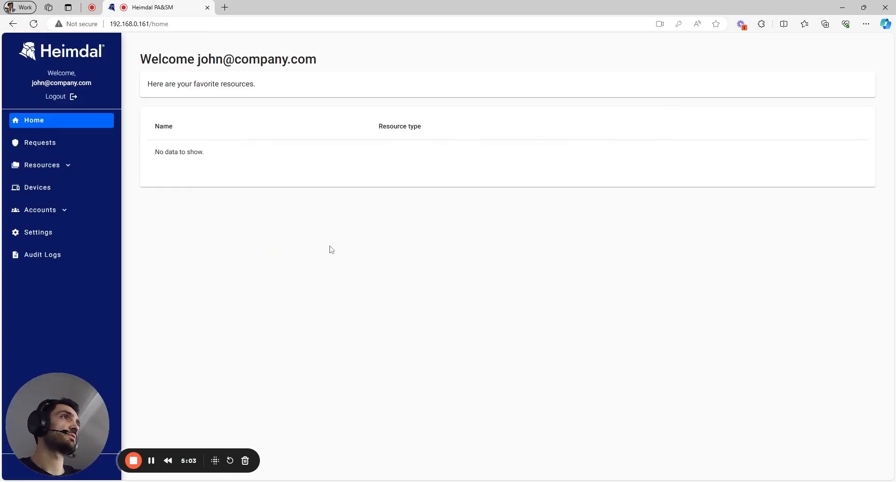
{"action": "left_click", "coordinate": [40, 142]}
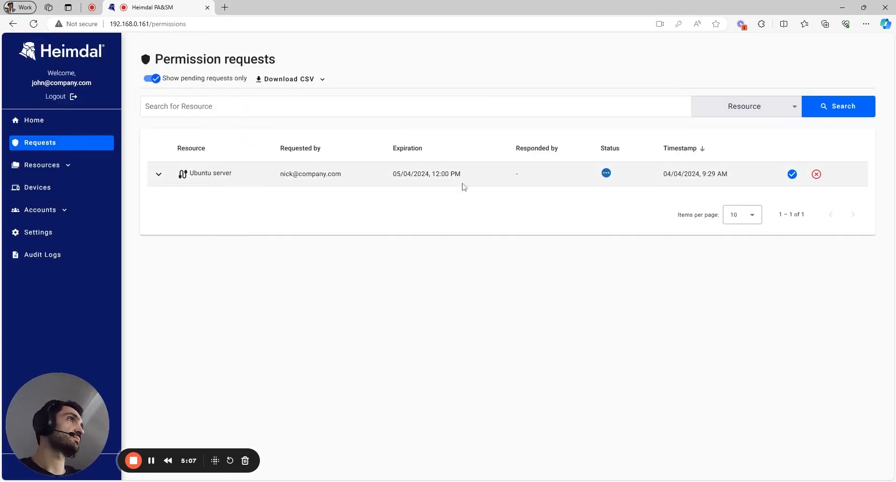
{"action": "mouse_move", "coordinate": [38, 254]}
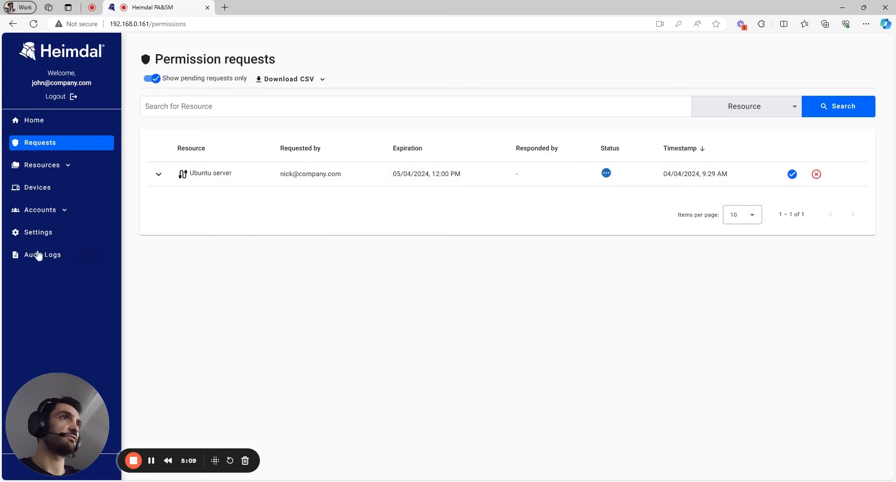
{"action": "mouse_move", "coordinate": [787, 282]}
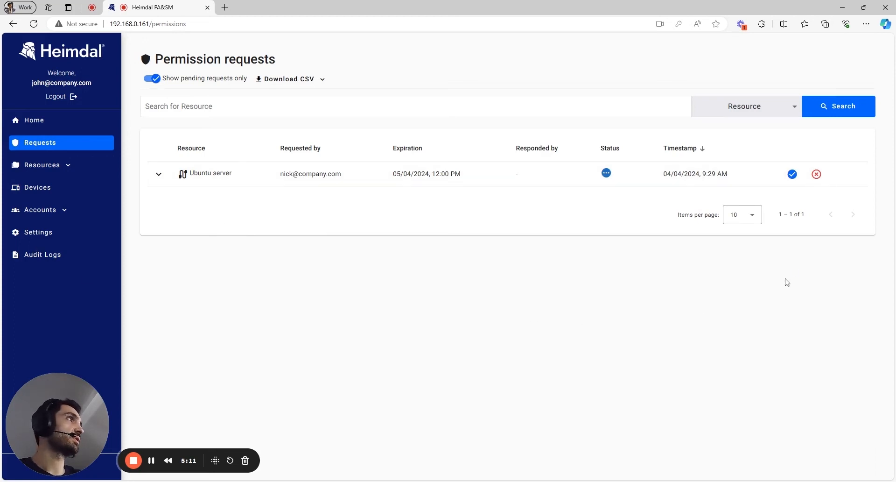
{"action": "left_click", "coordinate": [792, 174]}
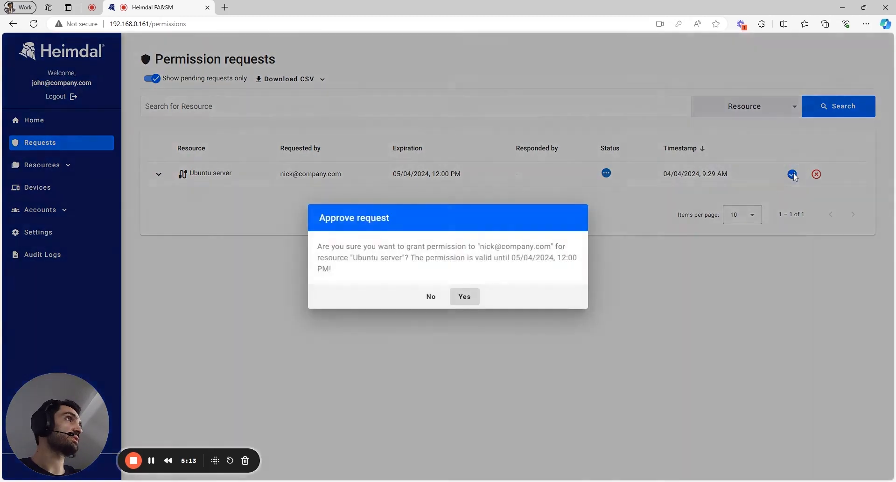
{"action": "left_click", "coordinate": [464, 296]}
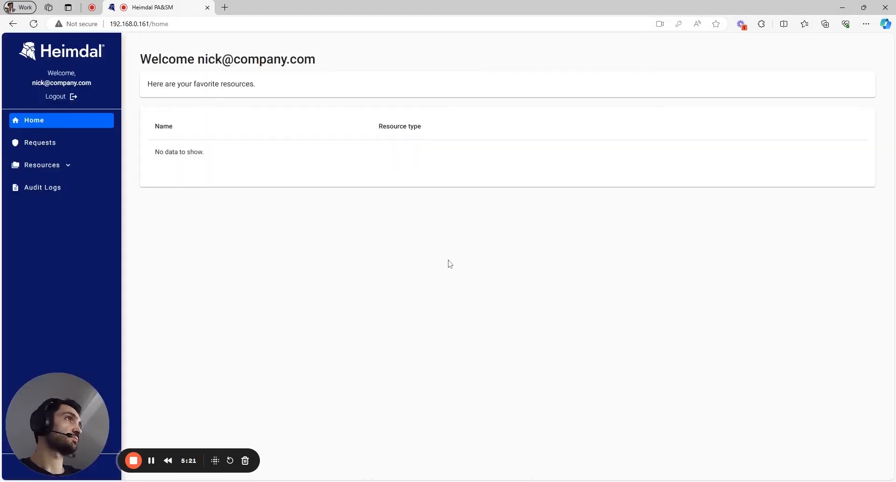
Show all requests, revealing the Ubuntu server request approved by John, then return to Connections
{"action": "left_click", "coordinate": [41, 164]}
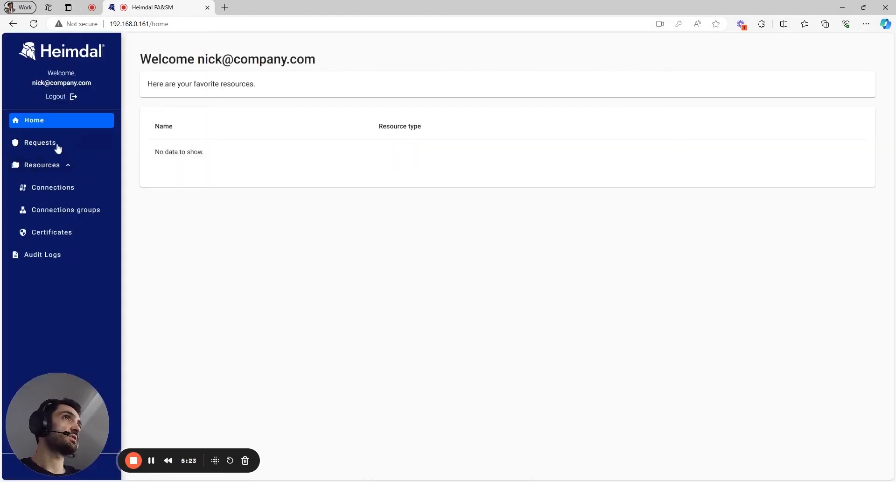
{"action": "left_click", "coordinate": [40, 142]}
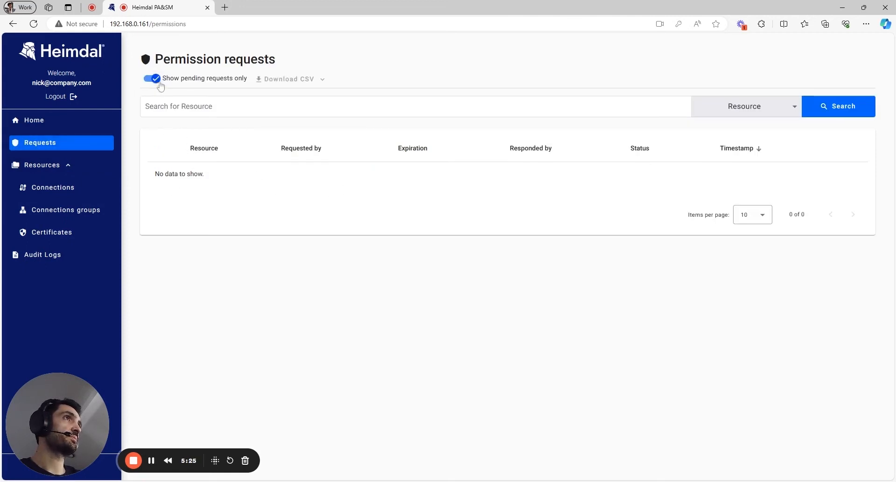
{"action": "left_click", "coordinate": [153, 79]}
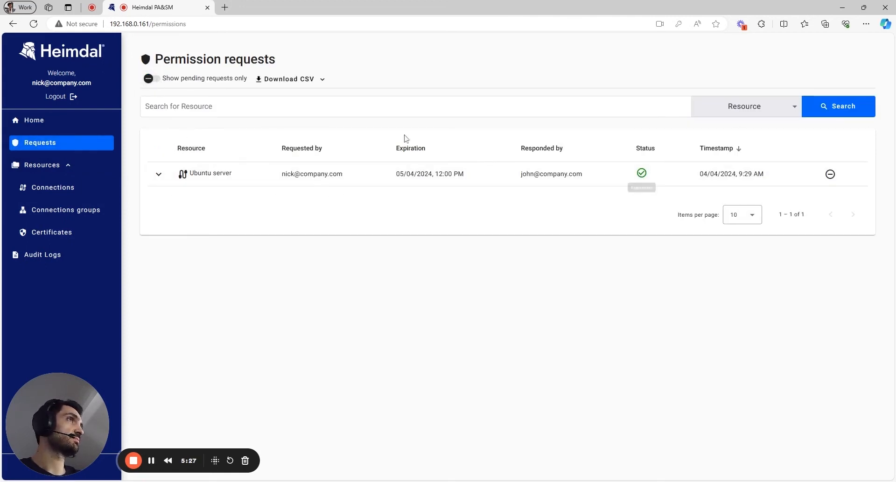
{"action": "left_click", "coordinate": [53, 186]}
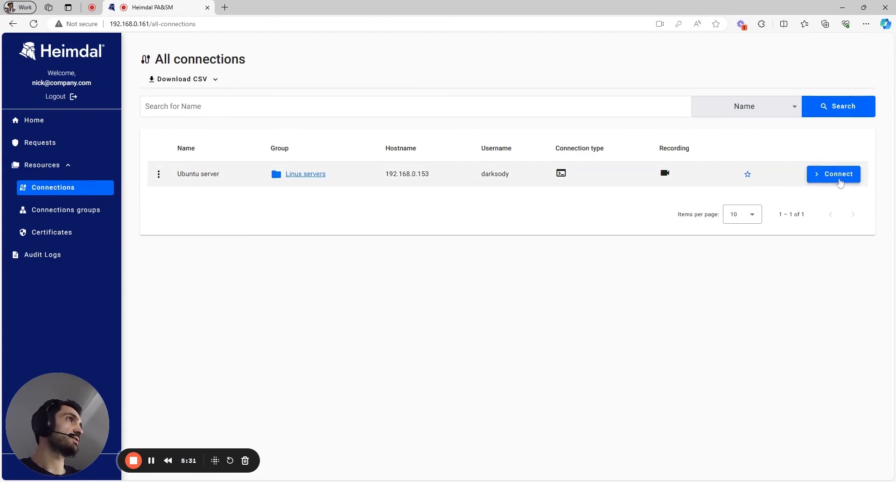
Check the Ubuntu server connection options and start a session on it
{"action": "left_click", "coordinate": [159, 174]}
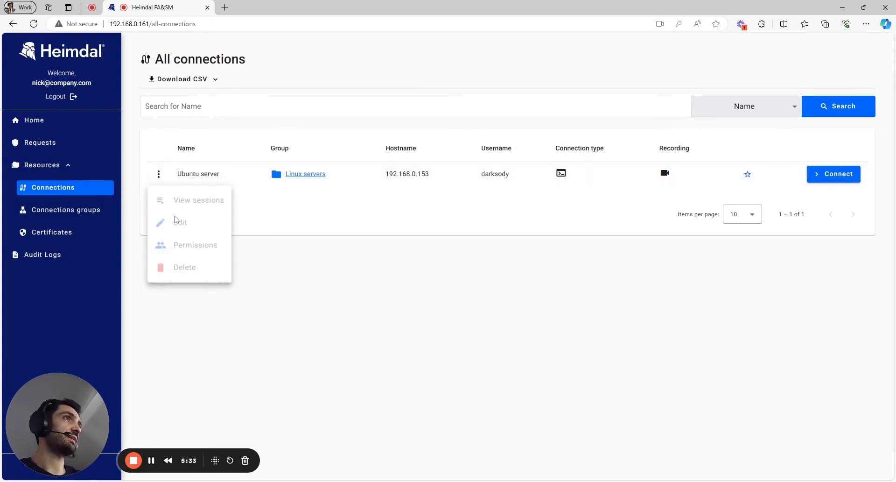
{"action": "left_click", "coordinate": [415, 325]}
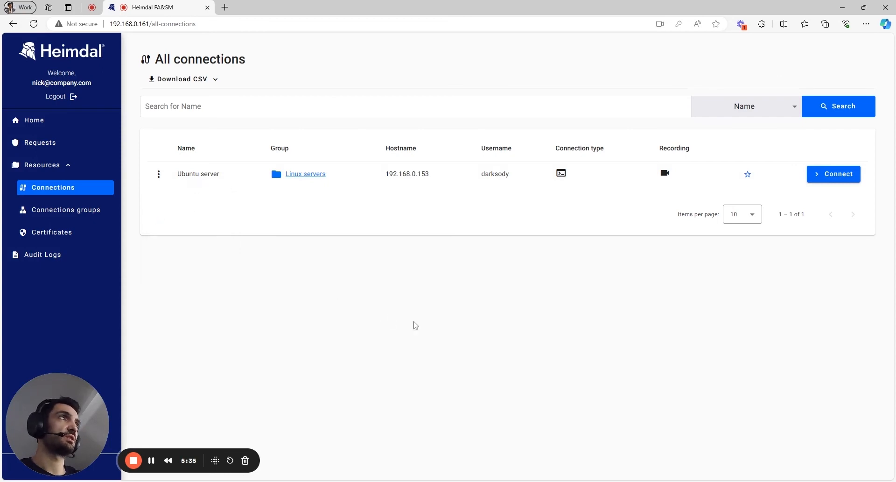
{"action": "mouse_move", "coordinate": [448, 312]}
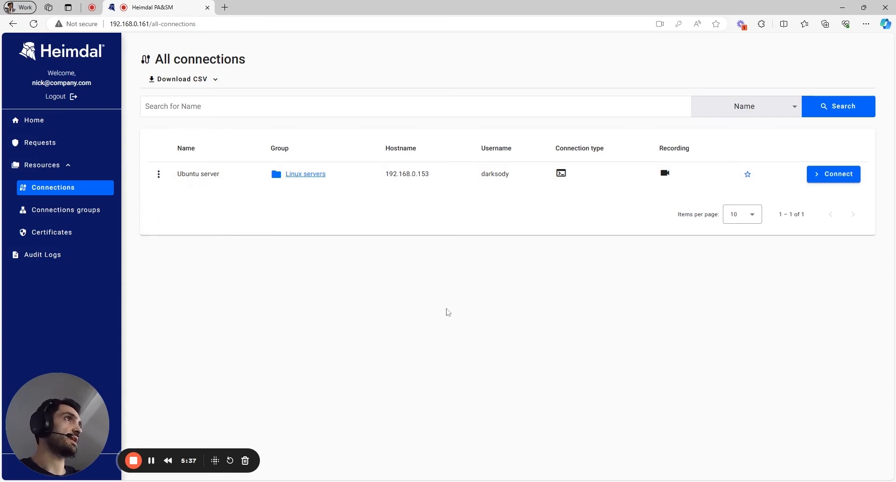
{"action": "left_click", "coordinate": [833, 174]}
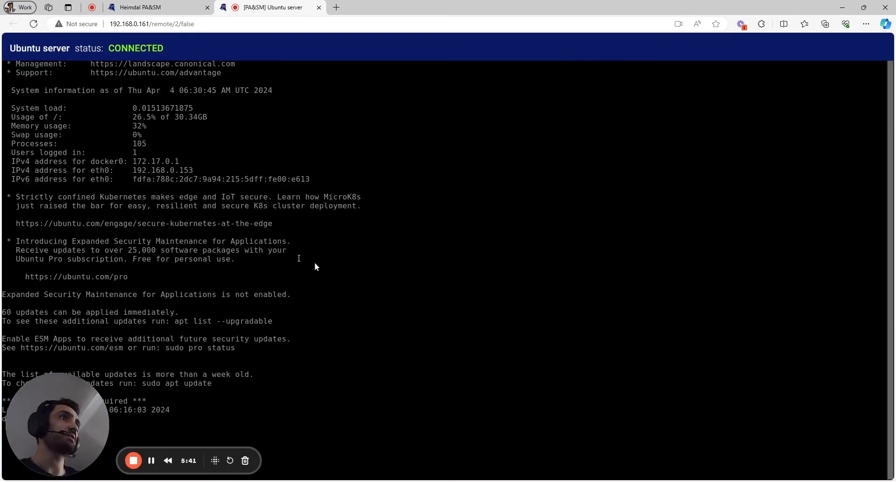
{"action": "mouse_move", "coordinate": [509, 293]}
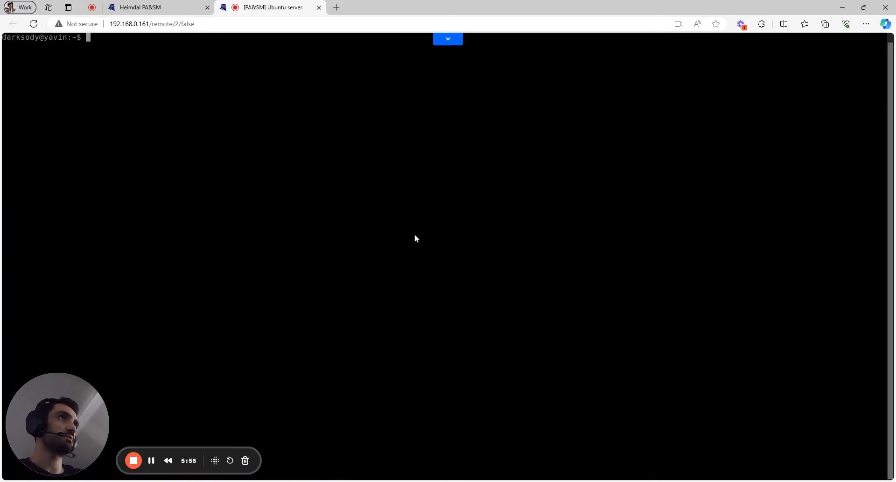
End the Ubuntu server terminal session and return to the connections list
{"action": "left_click", "coordinate": [157, 7]}
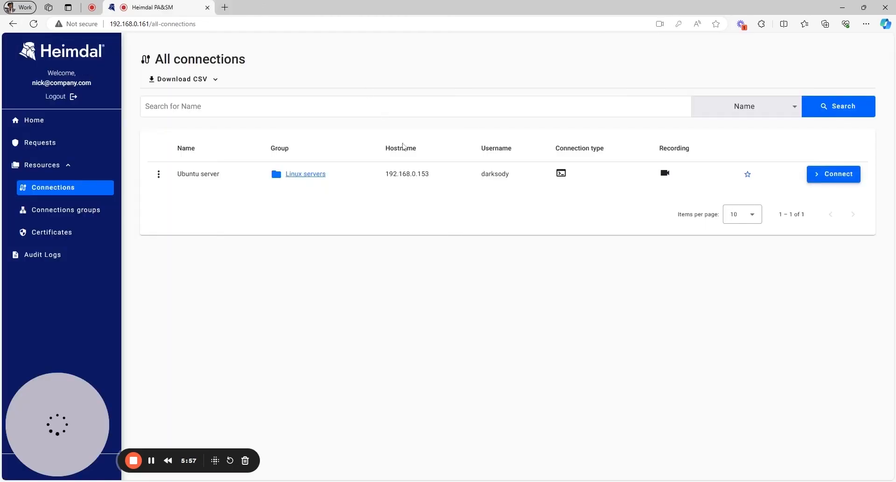
{"action": "mouse_move", "coordinate": [311, 346]}
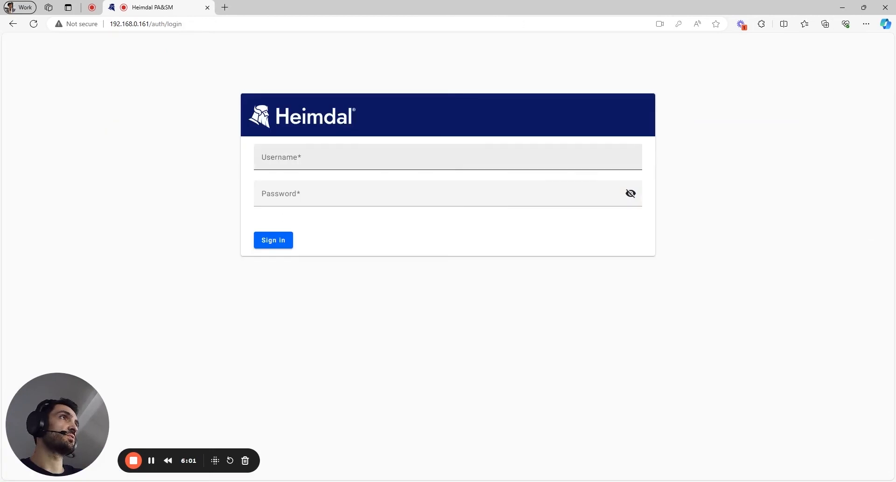
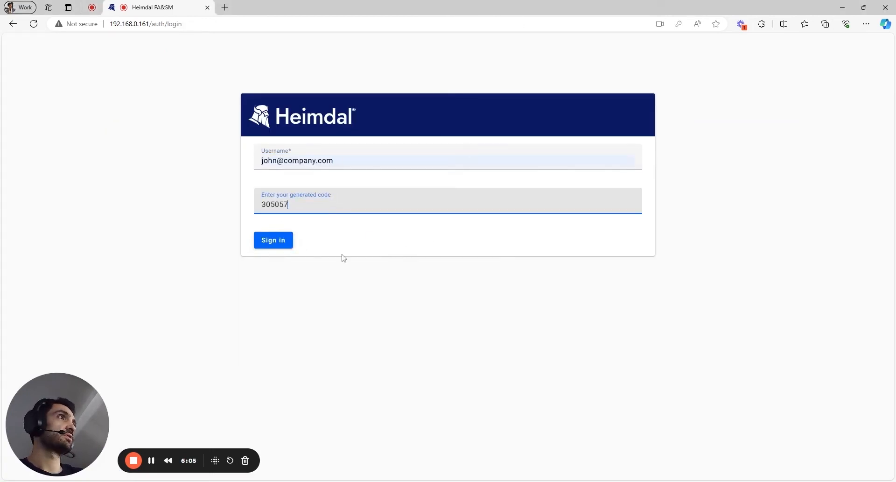
{"action": "left_click", "coordinate": [272, 239]}
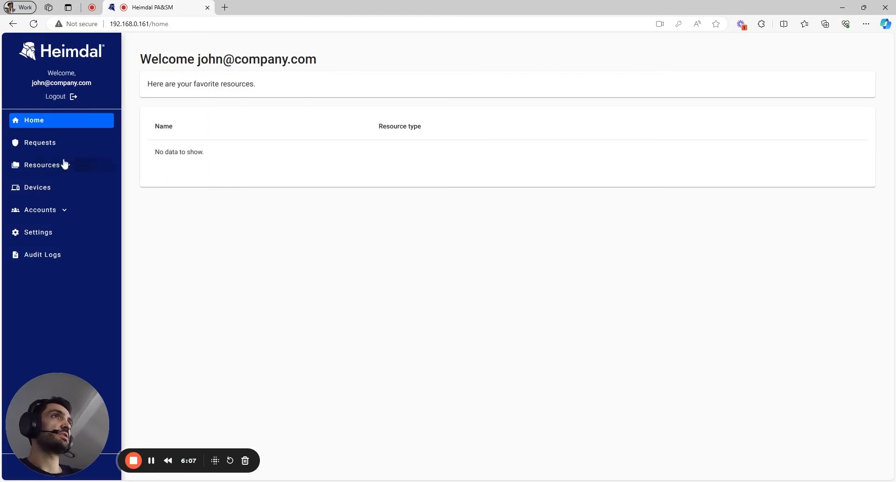
View the past sessions of the Ubuntu server connection from the All connections list
{"action": "left_click", "coordinate": [41, 165]}
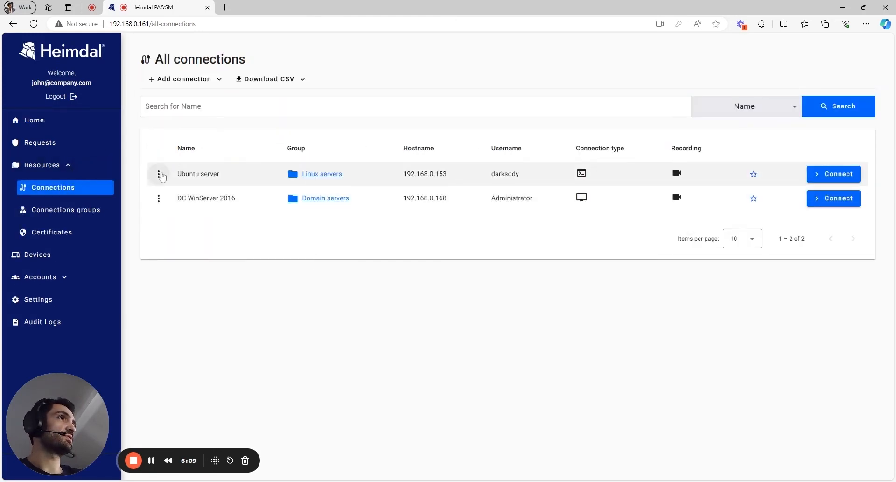
{"action": "left_click", "coordinate": [161, 174]}
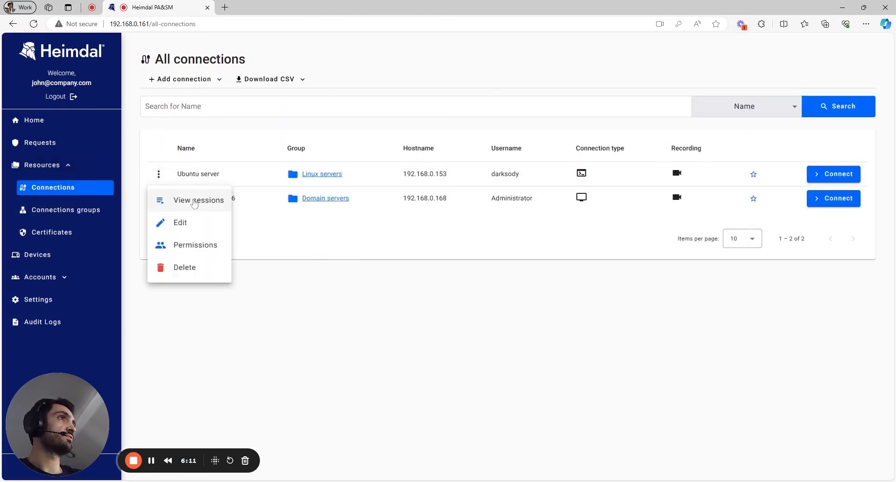
{"action": "left_click", "coordinate": [198, 200]}
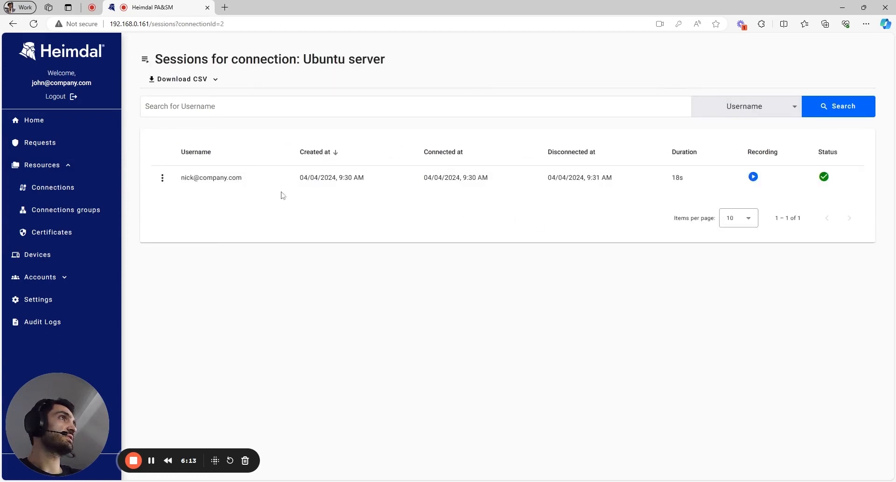
{"action": "double_click", "coordinate": [345, 177]}
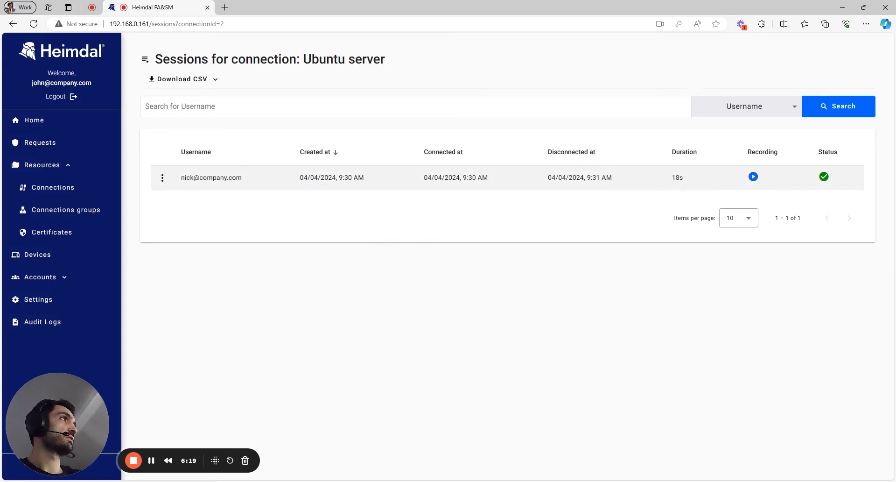
{"action": "mouse_move", "coordinate": [677, 178]}
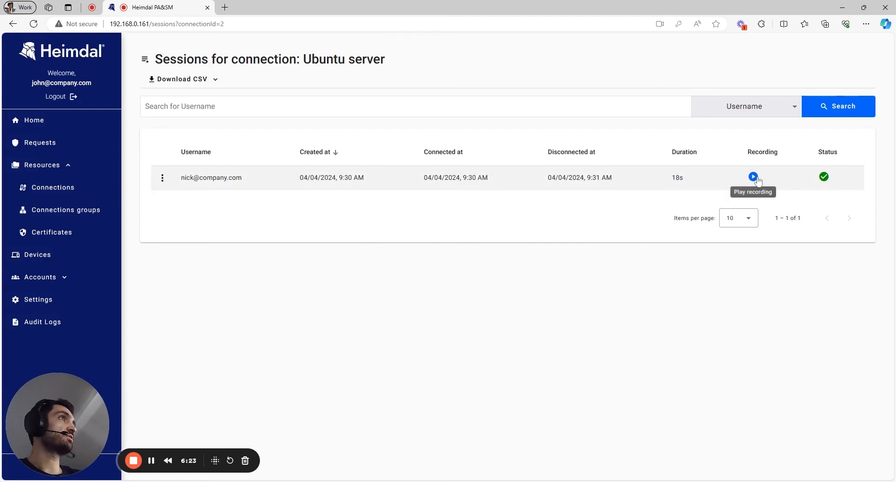
Play back Nick's recorded 18-second SSH session and close the playback
{"action": "left_click", "coordinate": [753, 176]}
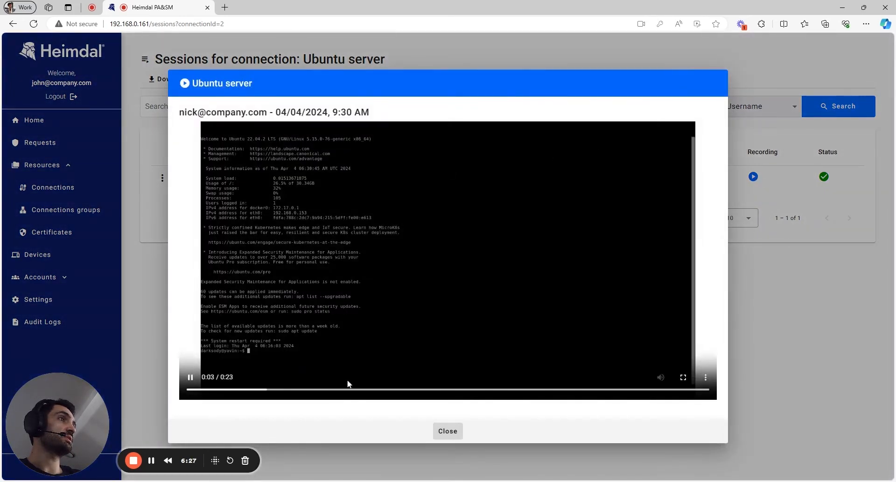
{"action": "mouse_move", "coordinate": [366, 370]}
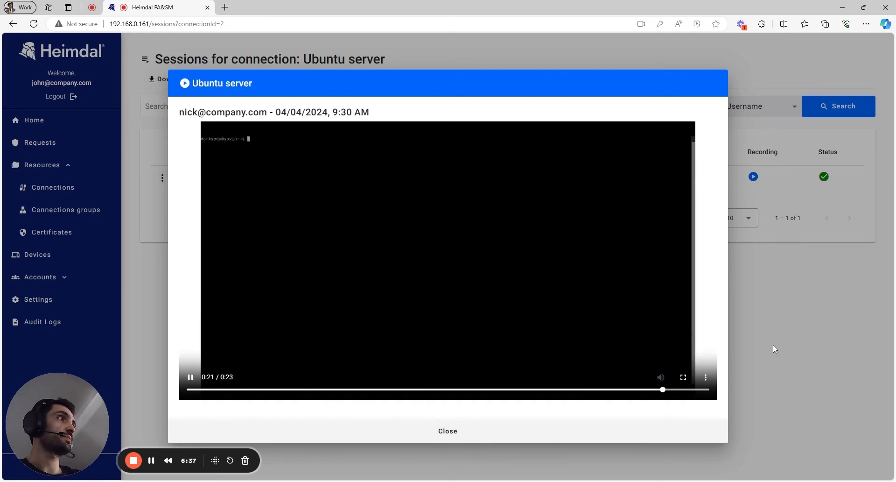
{"action": "left_click", "coordinate": [448, 430]}
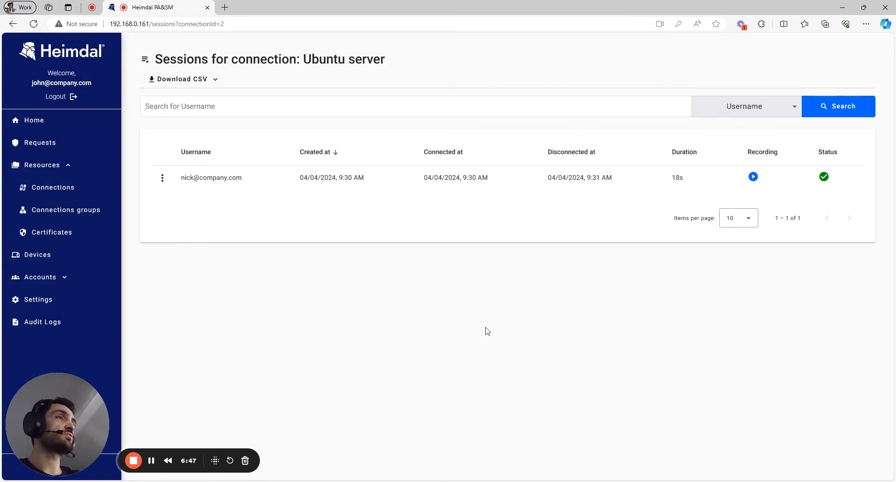
{"action": "mouse_move", "coordinate": [312, 270]}
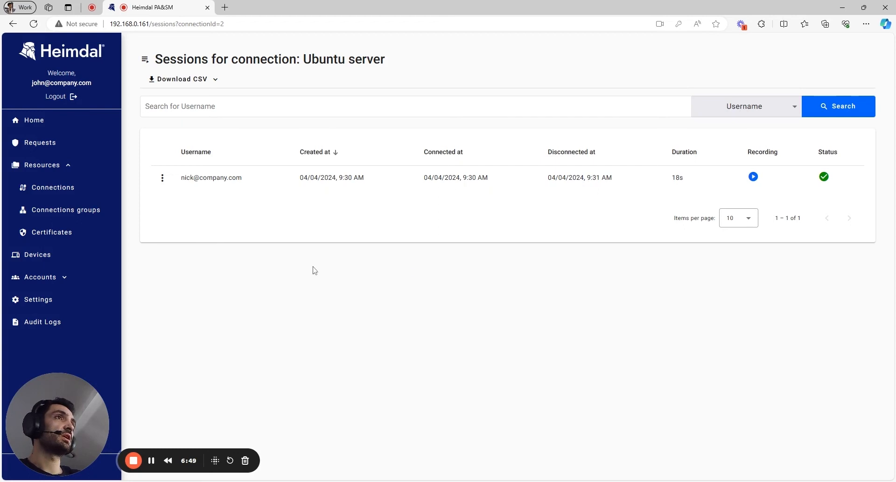
{"action": "mouse_move", "coordinate": [309, 257]}
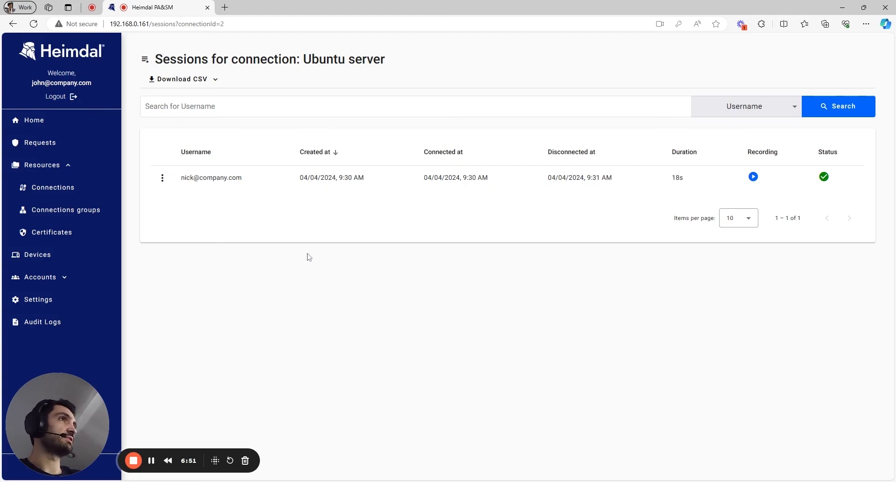
Return to All connections and open the Linux servers group from the Group column
{"action": "left_click", "coordinate": [52, 187]}
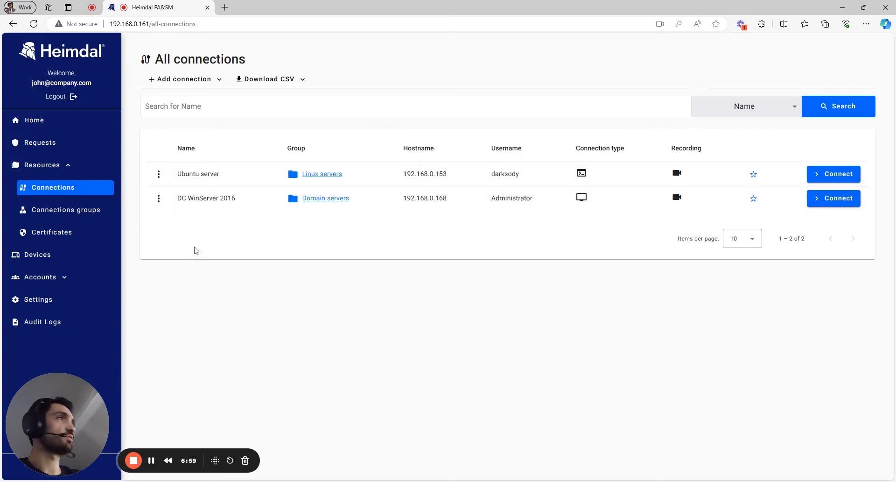
{"action": "mouse_move", "coordinate": [181, 267]}
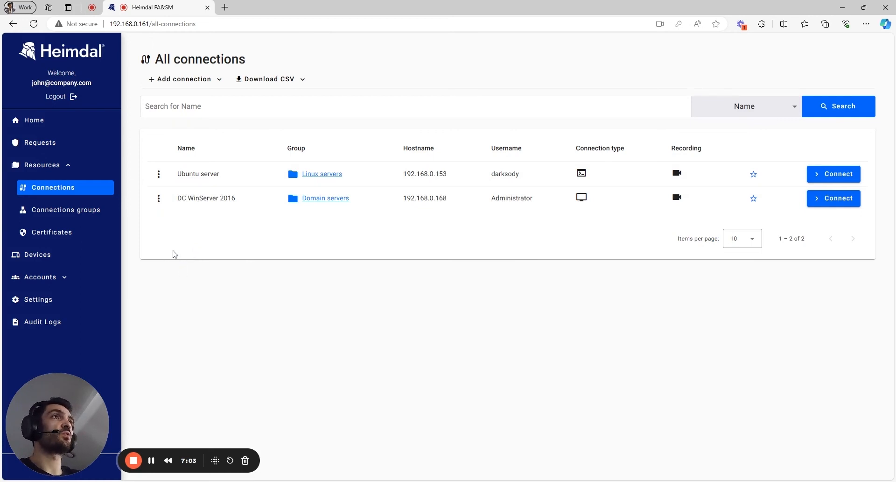
{"action": "mouse_move", "coordinate": [220, 180]}
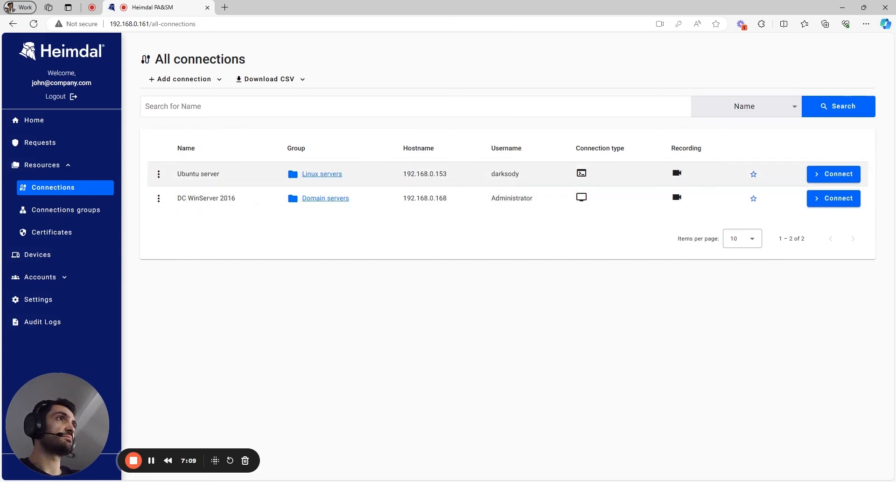
{"action": "left_click", "coordinate": [321, 174]}
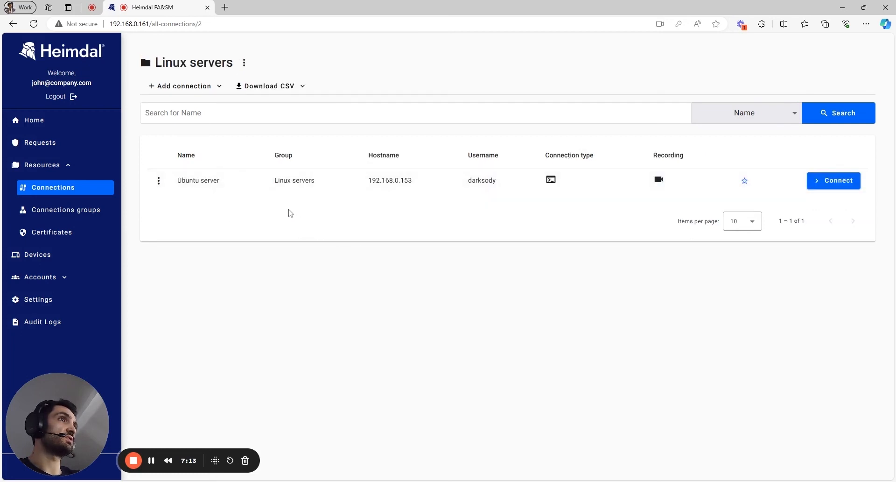
In the Linux servers group permissions, search for simon and add him
{"action": "left_click", "coordinate": [244, 62]}
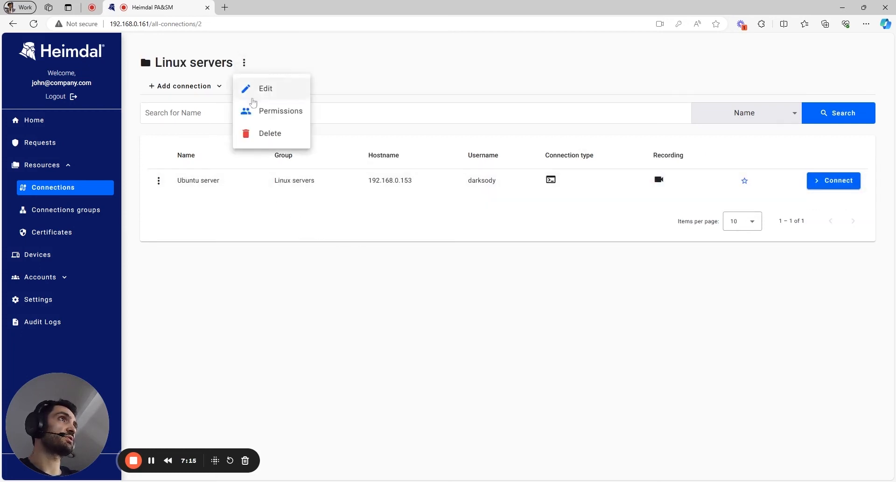
{"action": "left_click", "coordinate": [280, 110]}
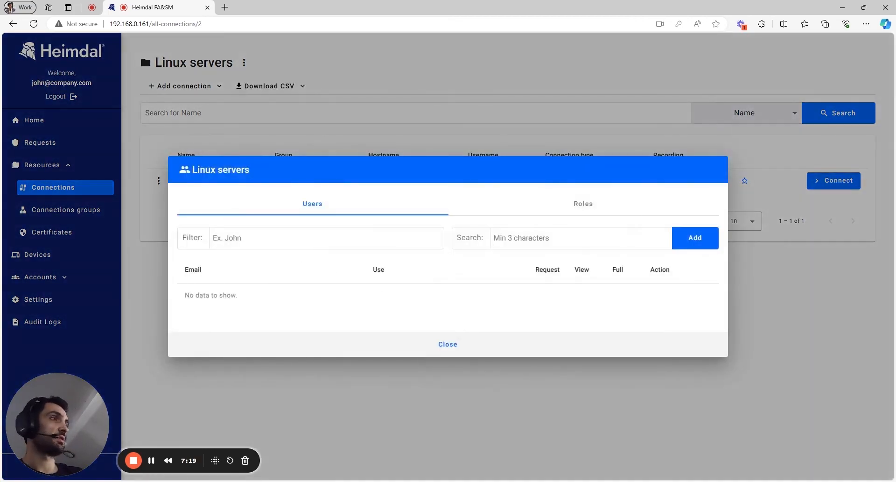
{"action": "type", "text": "simon"}
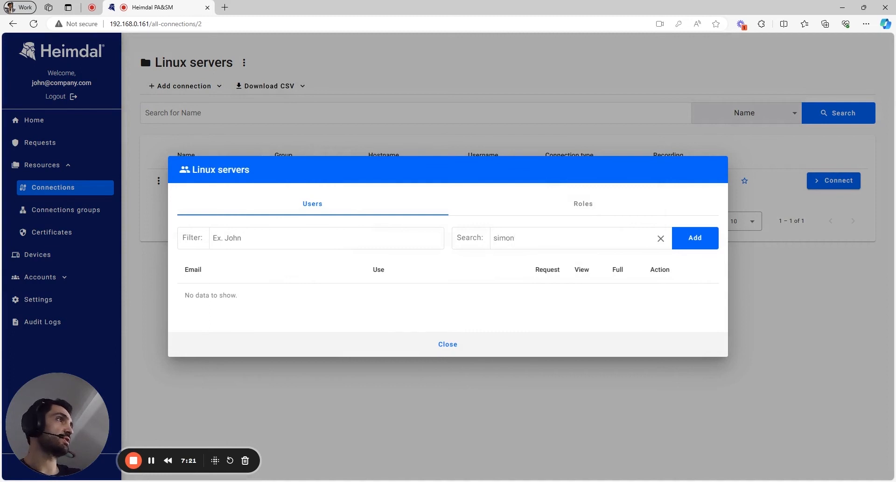
{"action": "left_click", "coordinate": [695, 237]}
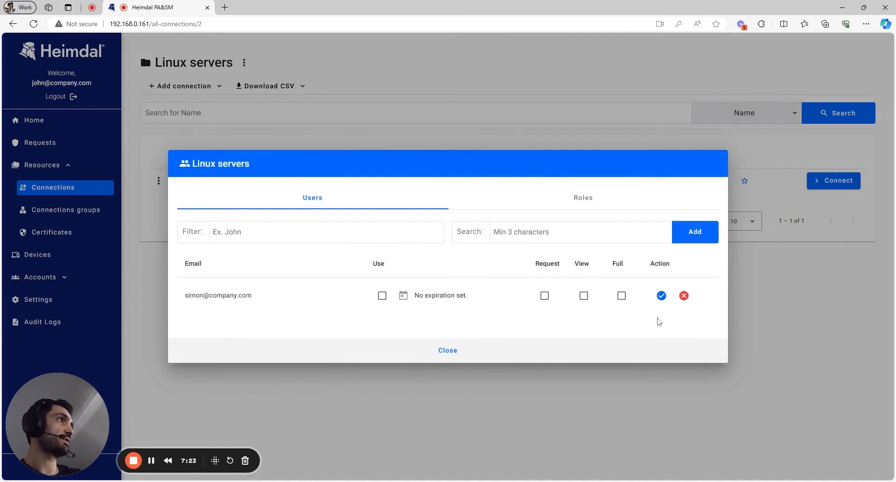
{"action": "mouse_move", "coordinate": [382, 296]}
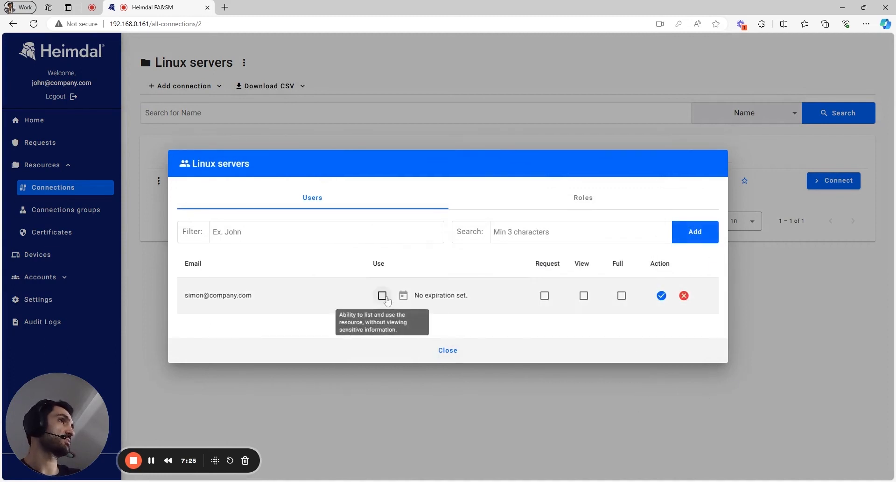
Grant Simon Use access, save the permission changes and go back to Connections
{"action": "left_click", "coordinate": [381, 296]}
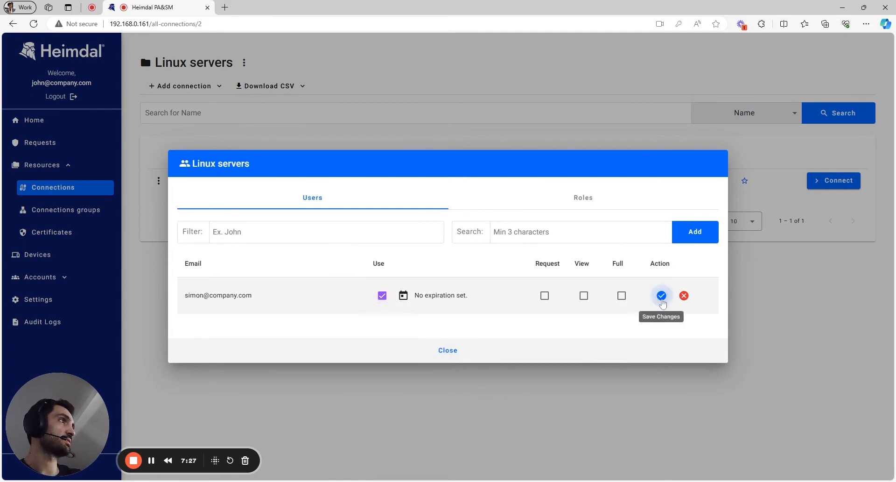
{"action": "left_click", "coordinate": [661, 295]}
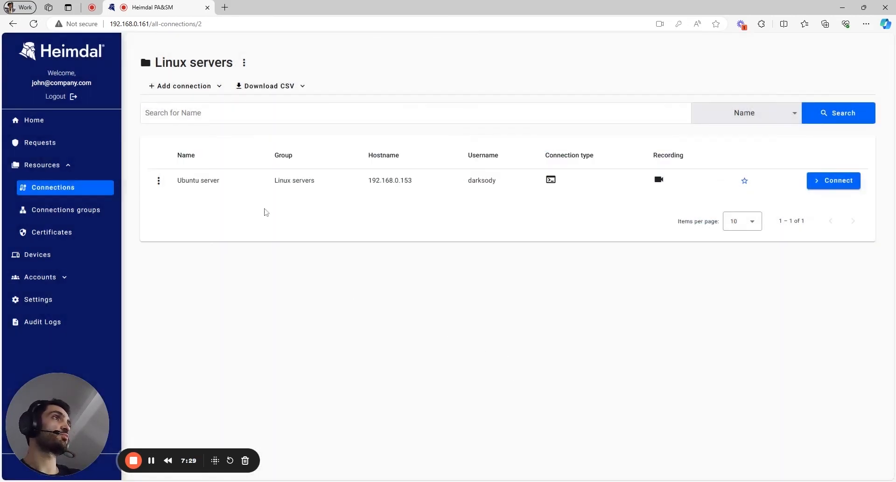
{"action": "double_click", "coordinate": [193, 62]}
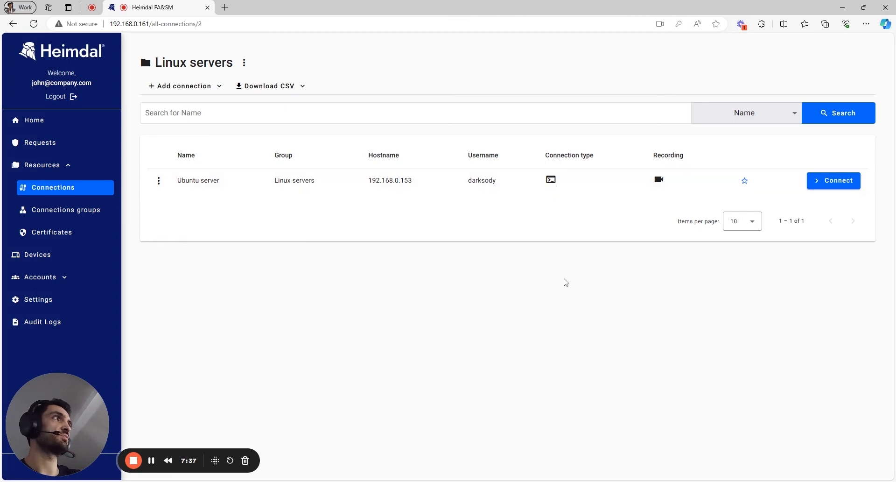
{"action": "mouse_move", "coordinate": [276, 301]}
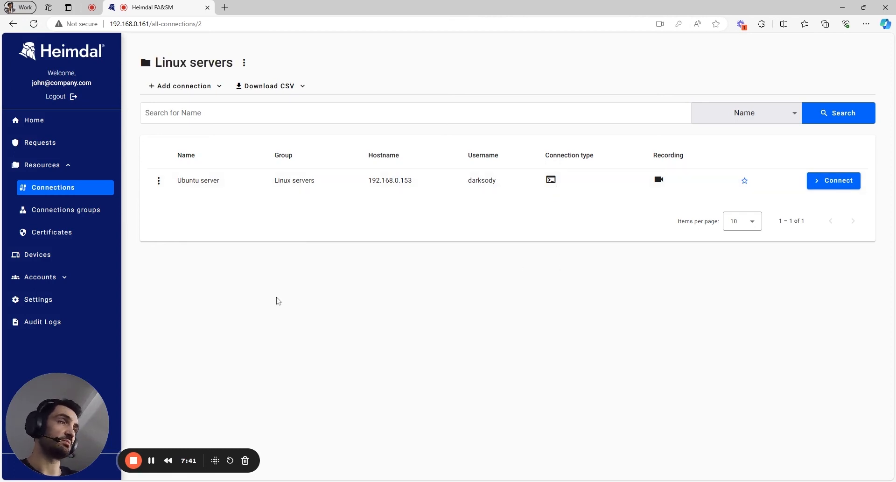
{"action": "mouse_move", "coordinate": [202, 258]}
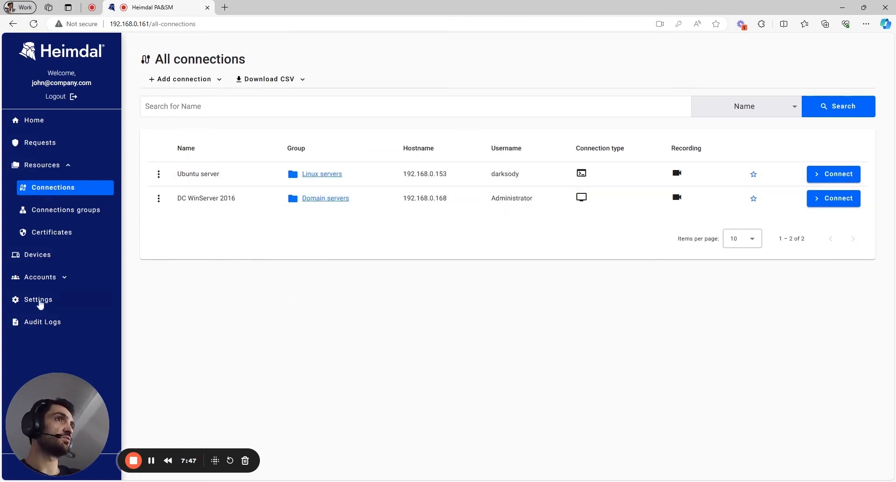
Review the Active Directory, Recordings and Azure settings, then show the SMTP email settings
{"action": "left_click", "coordinate": [38, 299]}
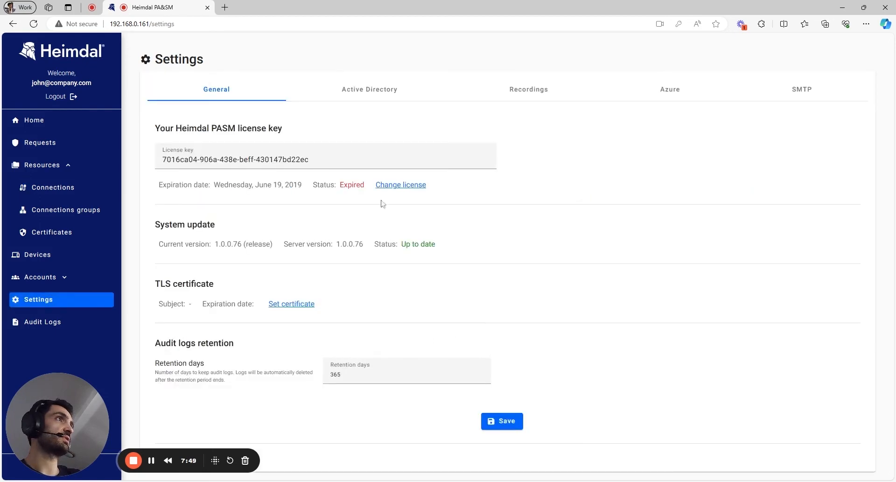
{"action": "left_click", "coordinate": [369, 89]}
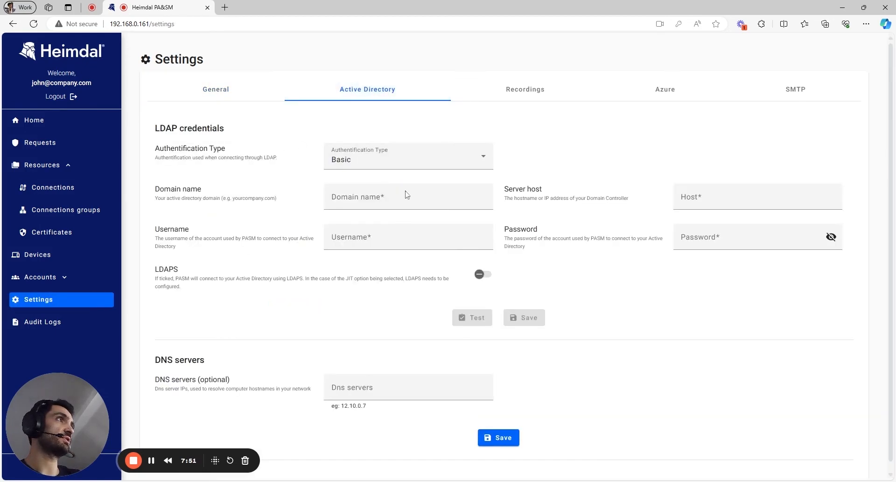
{"action": "left_click", "coordinate": [525, 89]}
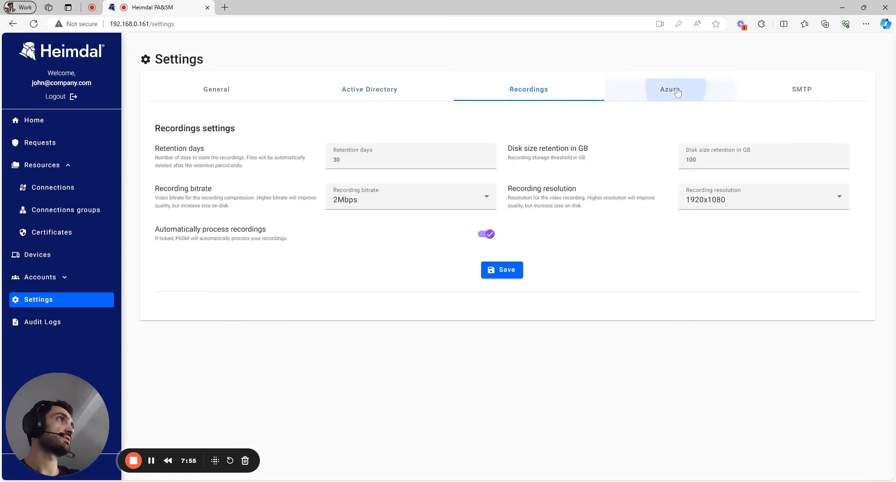
{"action": "left_click", "coordinate": [670, 89]}
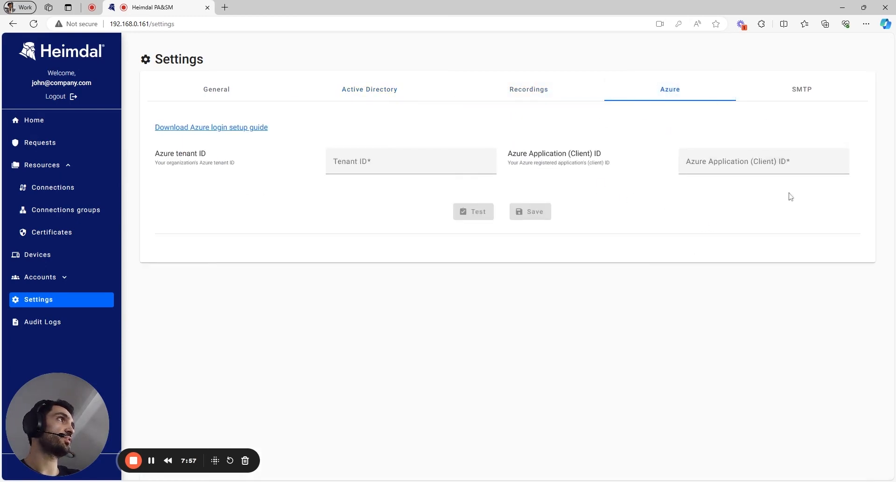
{"action": "left_click", "coordinate": [802, 89]}
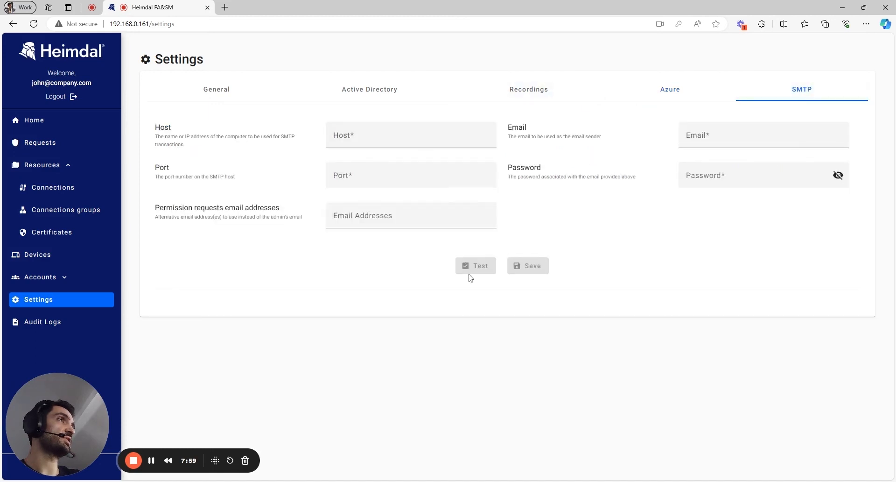
{"action": "mouse_move", "coordinate": [712, 250]}
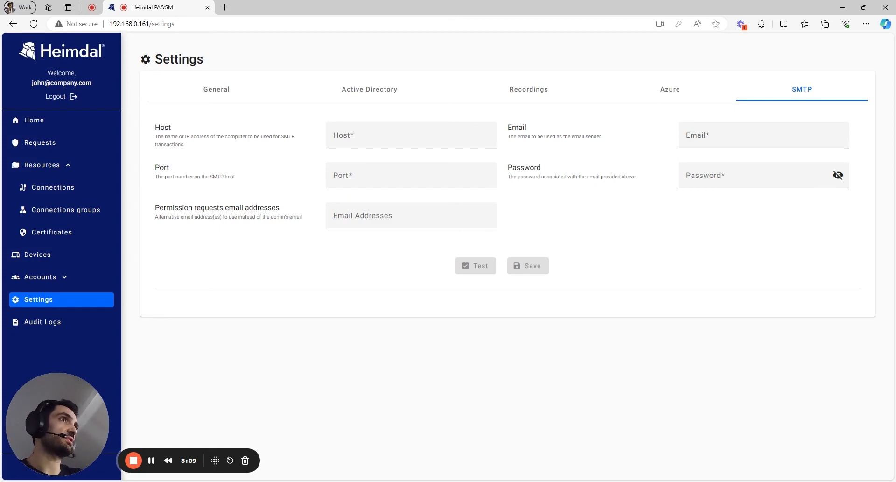
{"action": "mouse_move", "coordinate": [237, 247]}
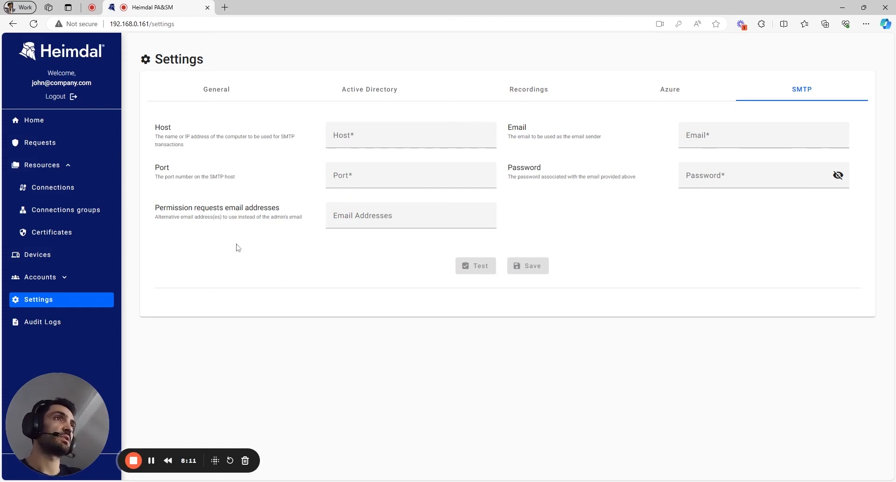
Show the Audit Logs and select the domain part of a permission request email entry
{"action": "left_click", "coordinate": [42, 321]}
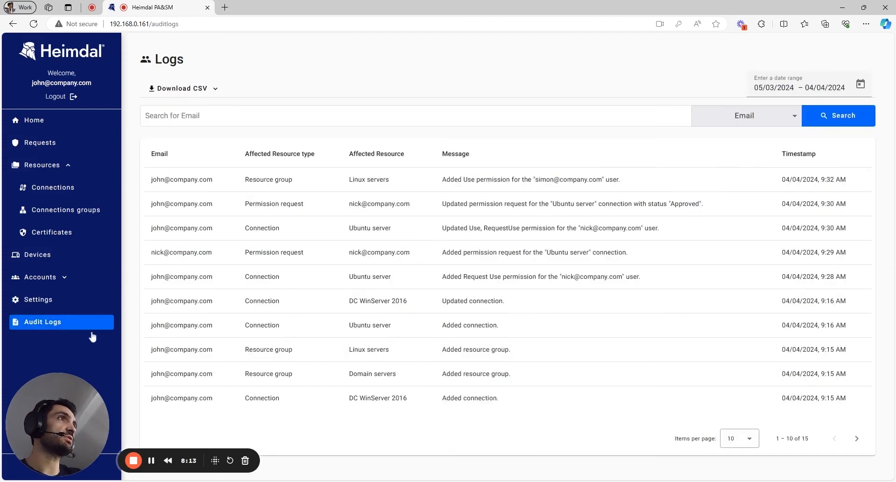
{"action": "mouse_move", "coordinate": [315, 359]}
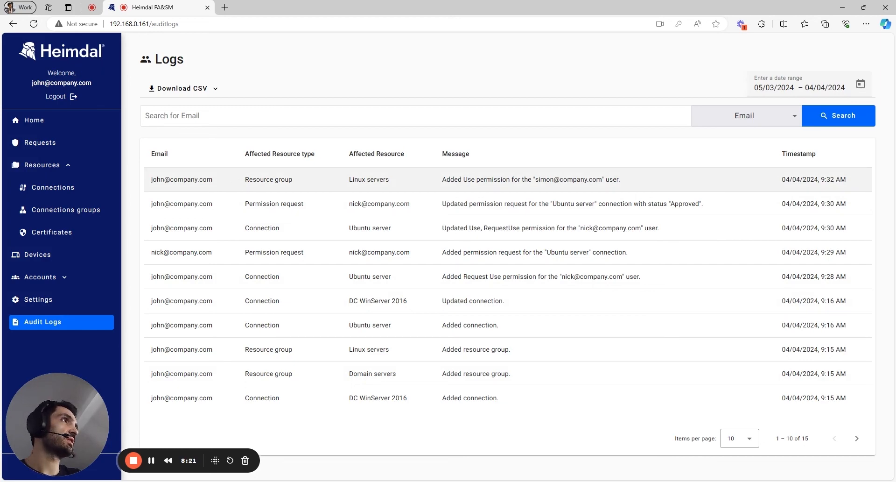
{"action": "left_click_drag", "start_coordinate": [445, 179], "coordinate": [492, 179]}
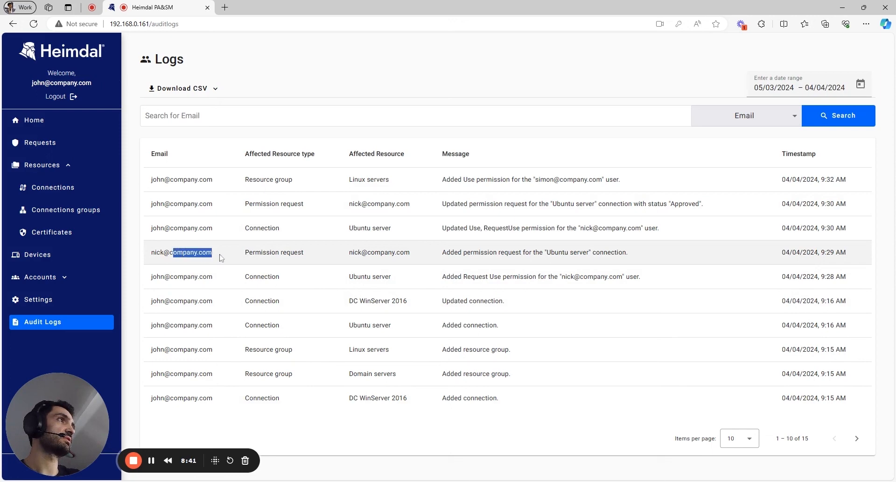
{"action": "mouse_move", "coordinate": [433, 255]}
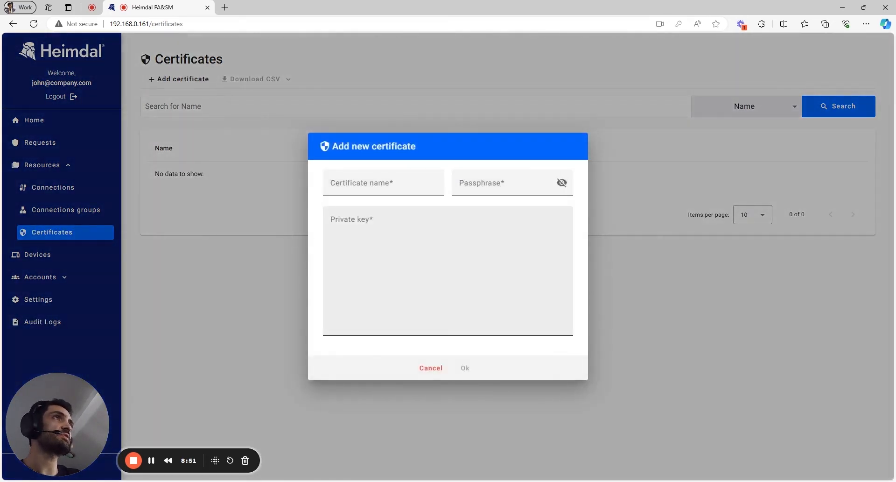
{"action": "mouse_move", "coordinate": [465, 388]}
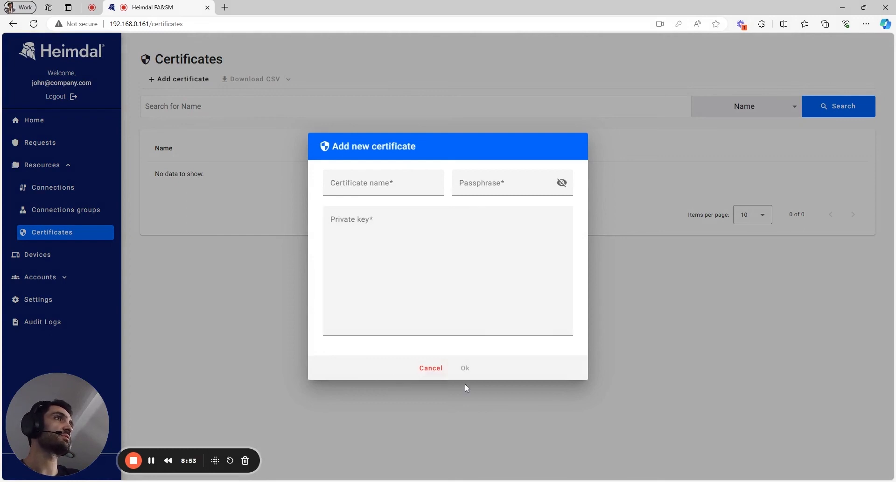
{"action": "mouse_move", "coordinate": [405, 398]}
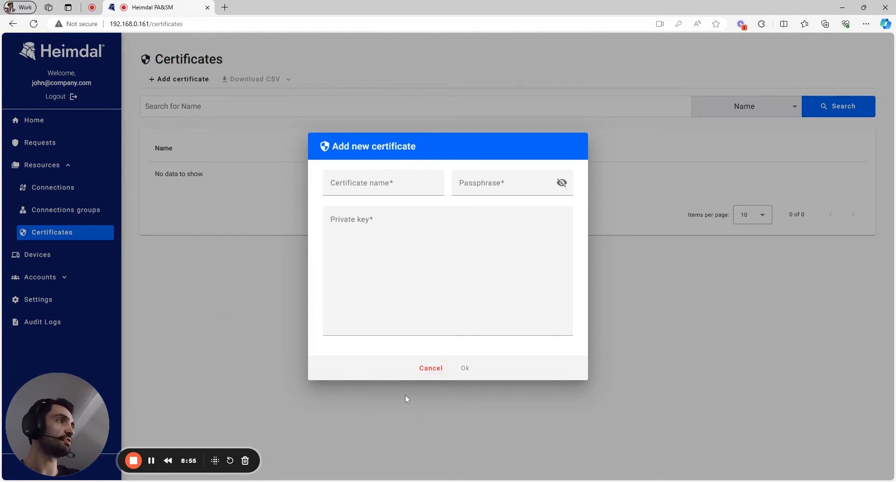
Cancel the empty Add new certificate form and show the All connections list
{"action": "left_click", "coordinate": [430, 368]}
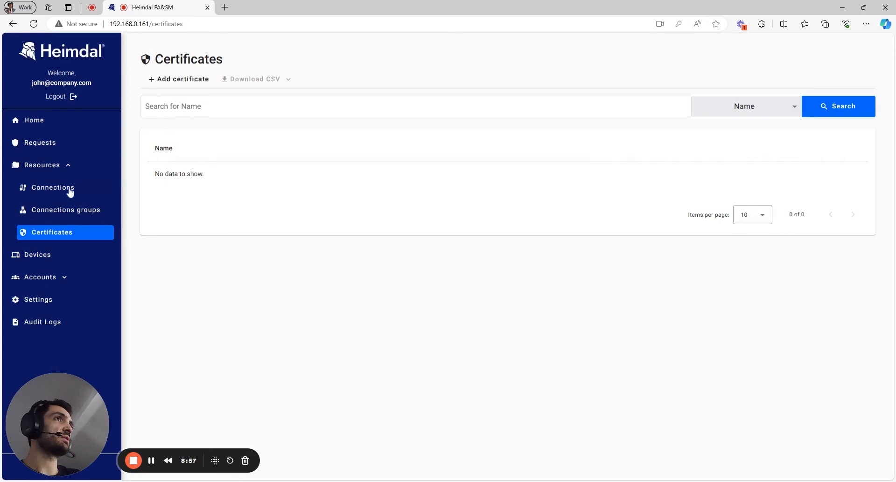
{"action": "left_click", "coordinate": [54, 188]}
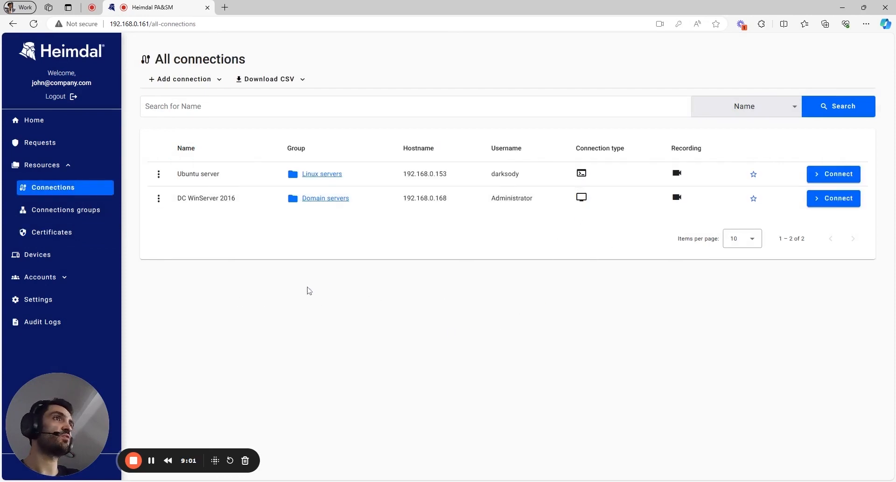
{"action": "mouse_move", "coordinate": [443, 250]}
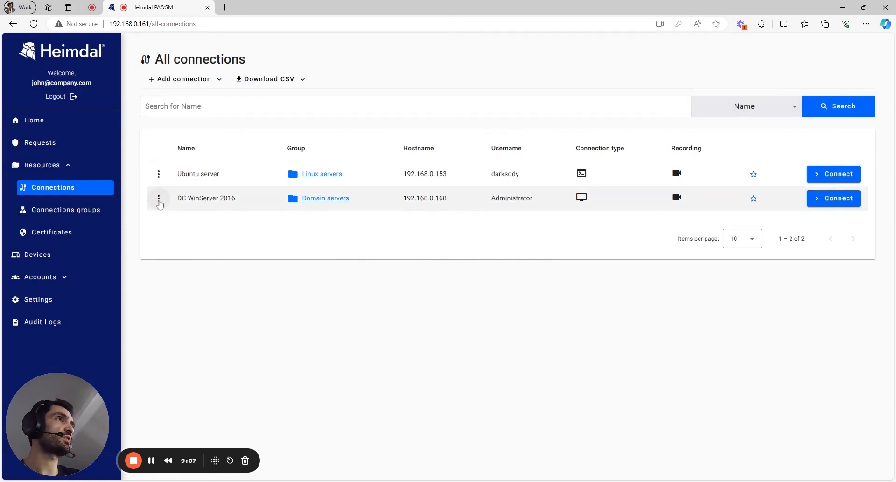
{"action": "left_click", "coordinate": [159, 198]}
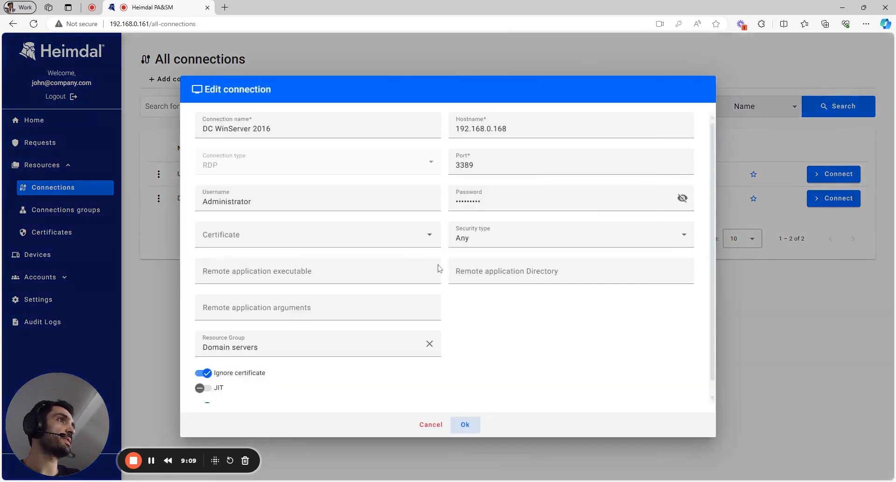
{"action": "scroll", "scroll_direction": "down", "scroll_amount": 3}
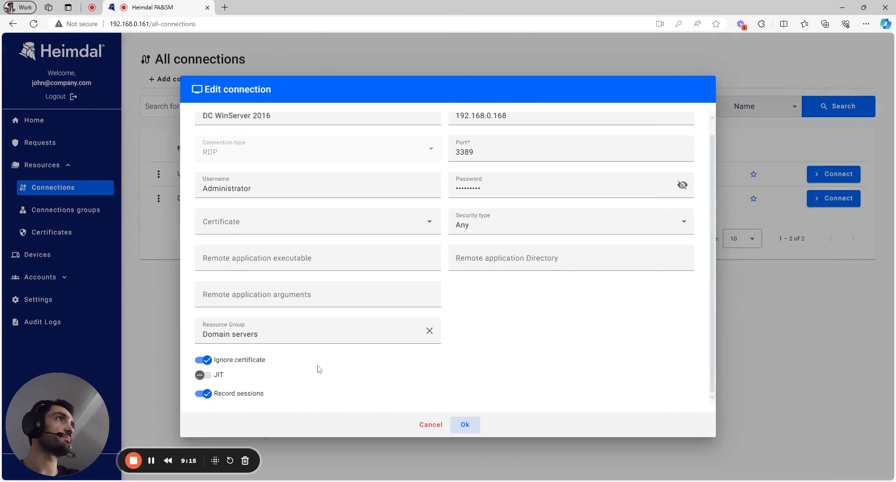
{"action": "left_click", "coordinate": [204, 374]}
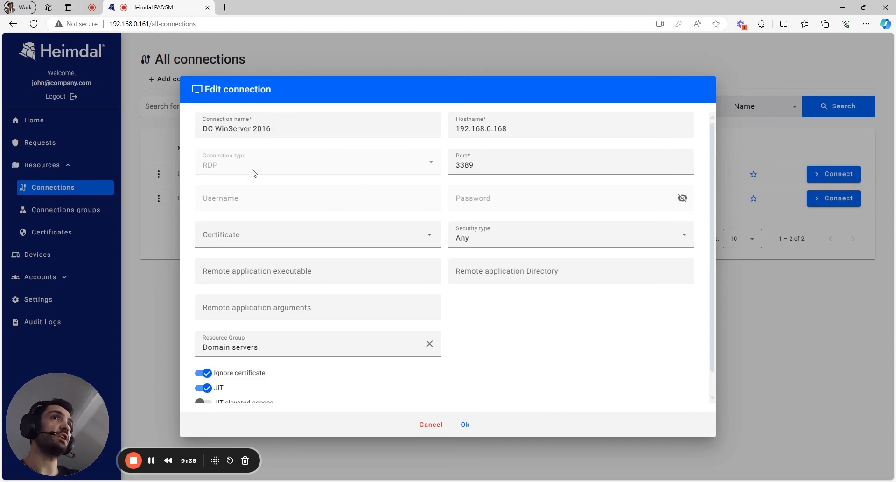
{"action": "mouse_move", "coordinate": [554, 350]}
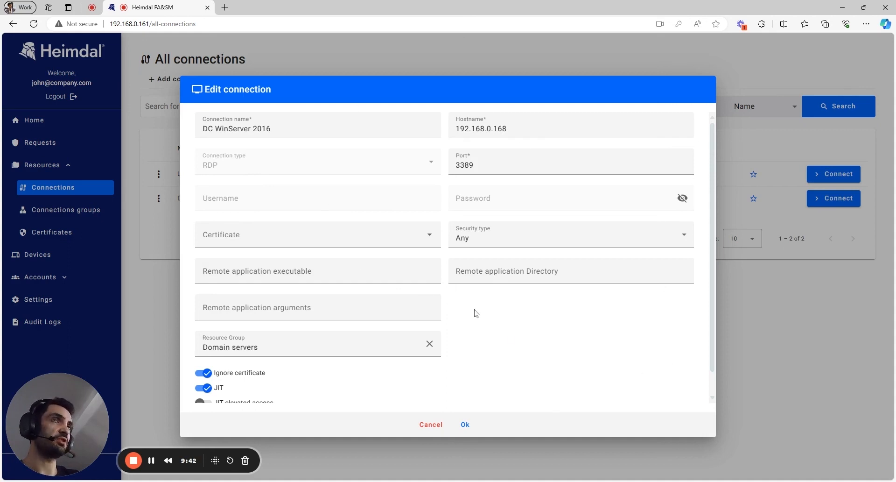
{"action": "scroll", "scroll_direction": "down", "scroll_amount": 3}
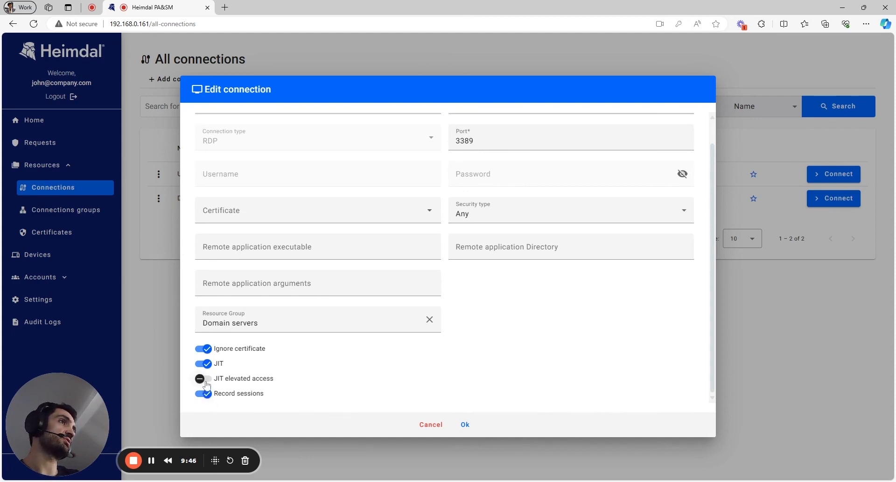
{"action": "left_click", "coordinate": [204, 378]}
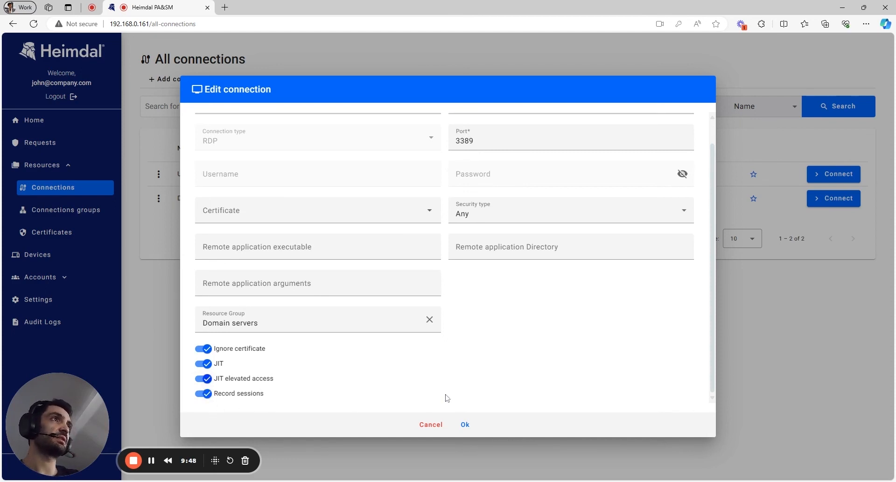
{"action": "mouse_move", "coordinate": [445, 397]}
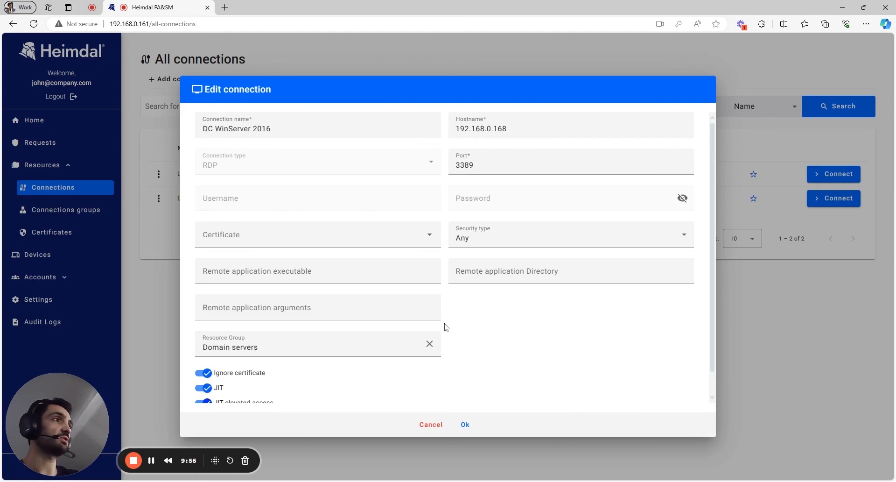
{"action": "scroll", "scroll_direction": "down", "scroll_amount": 3}
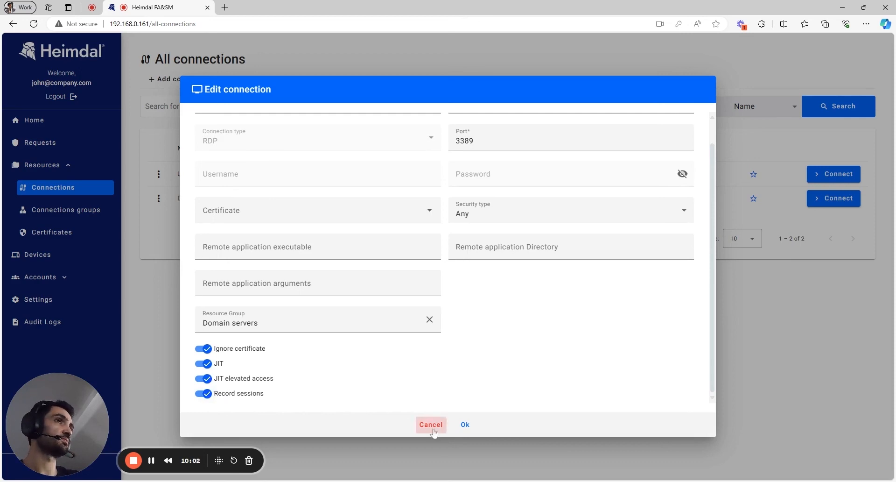
{"action": "left_click", "coordinate": [431, 424]}
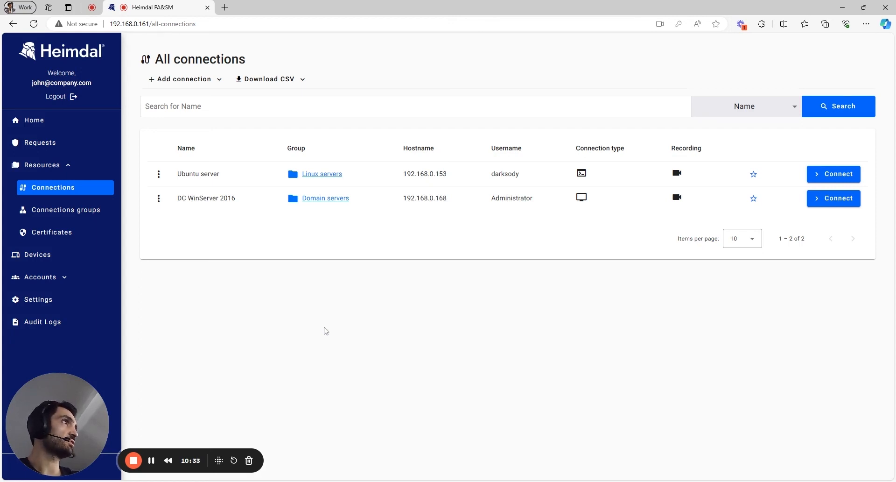
{"action": "mouse_move", "coordinate": [409, 258]}
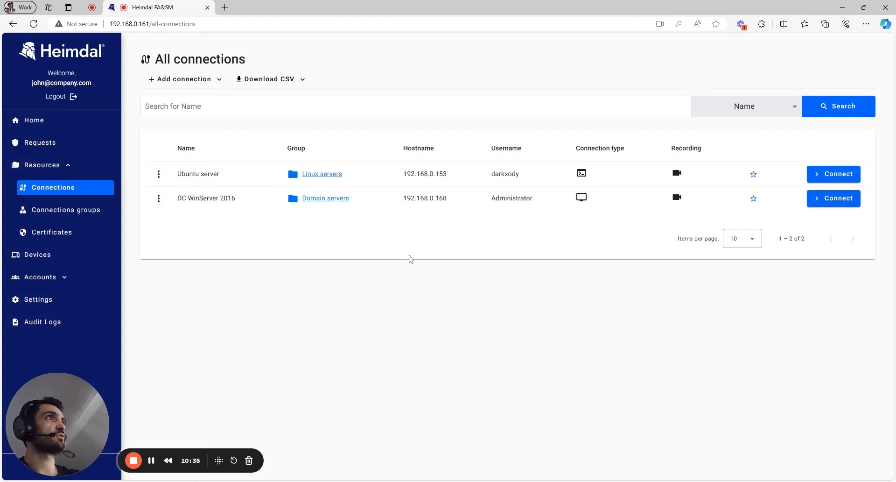